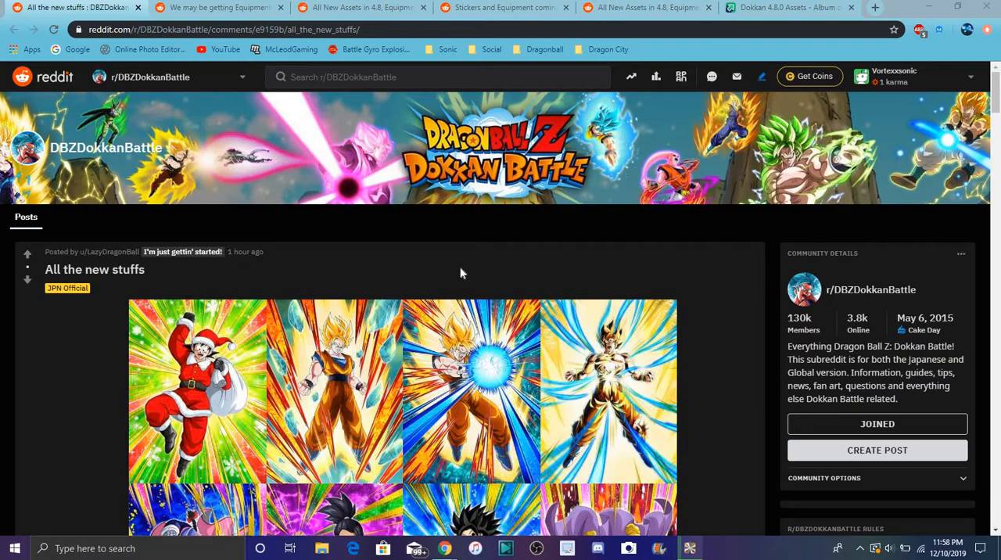
Scroll the 'All the new stuffs' post until the eight-character artwork grid is fully visible.
scroll("down", 3)
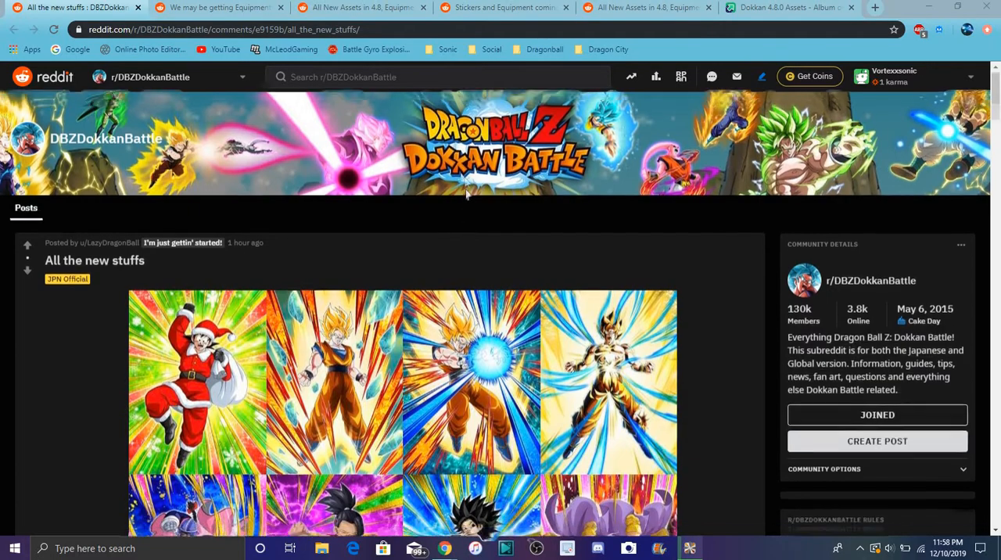
scroll("down", 3)
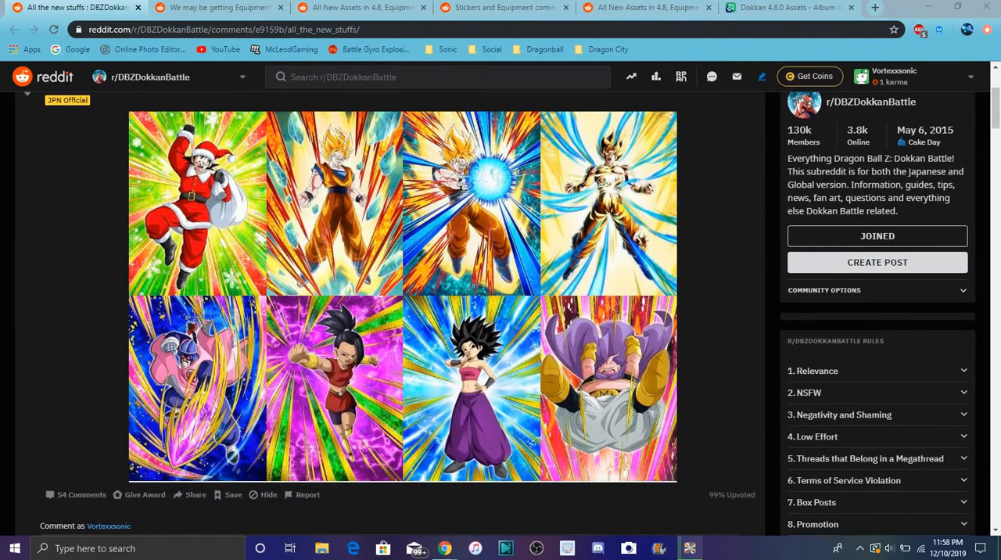
mouse_move(700, 235)
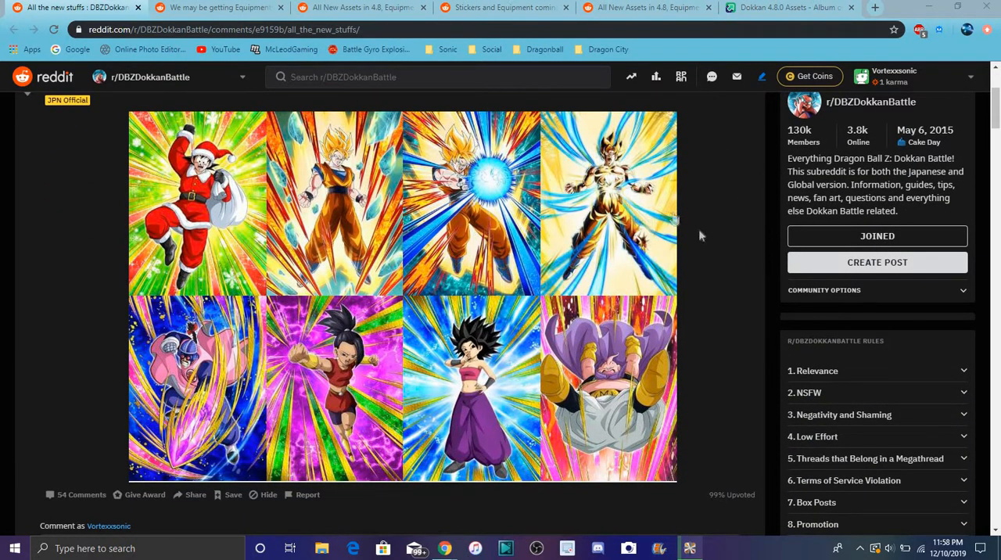
mouse_move(688, 247)
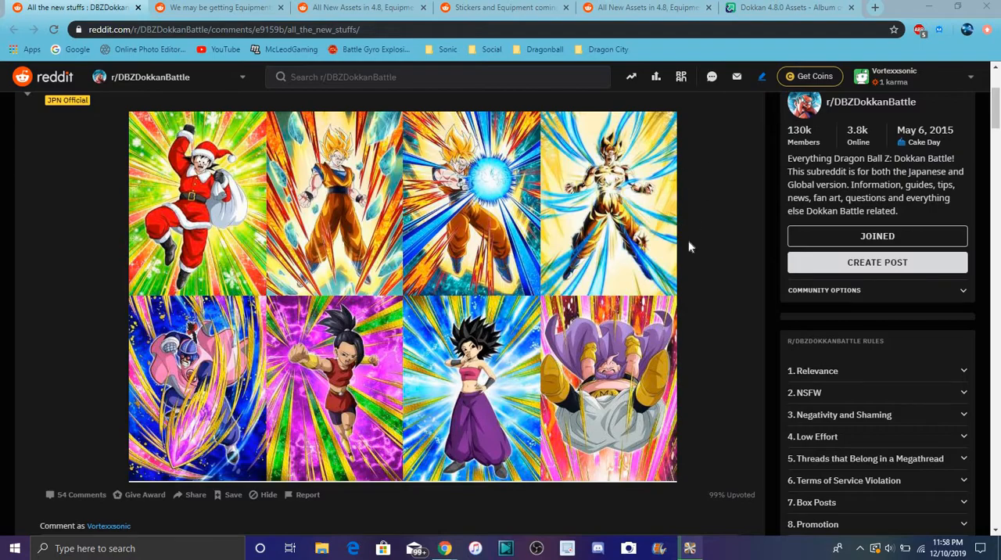
mouse_move(227, 159)
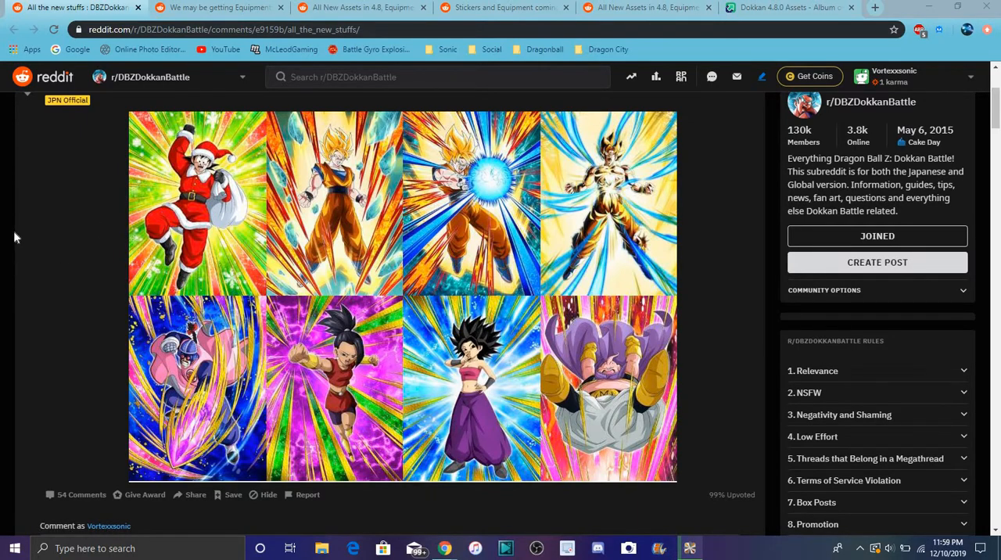
mouse_move(353, 147)
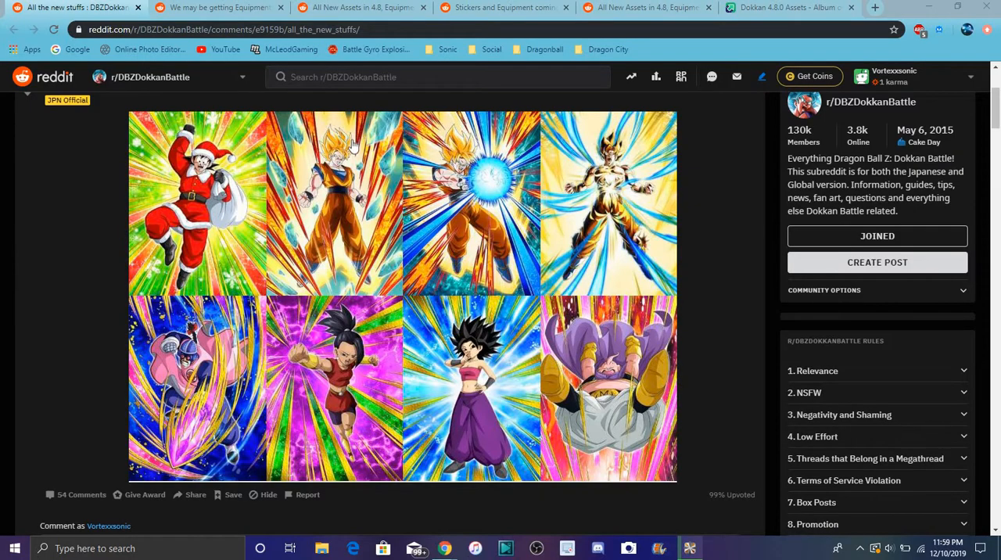
mouse_move(428, 170)
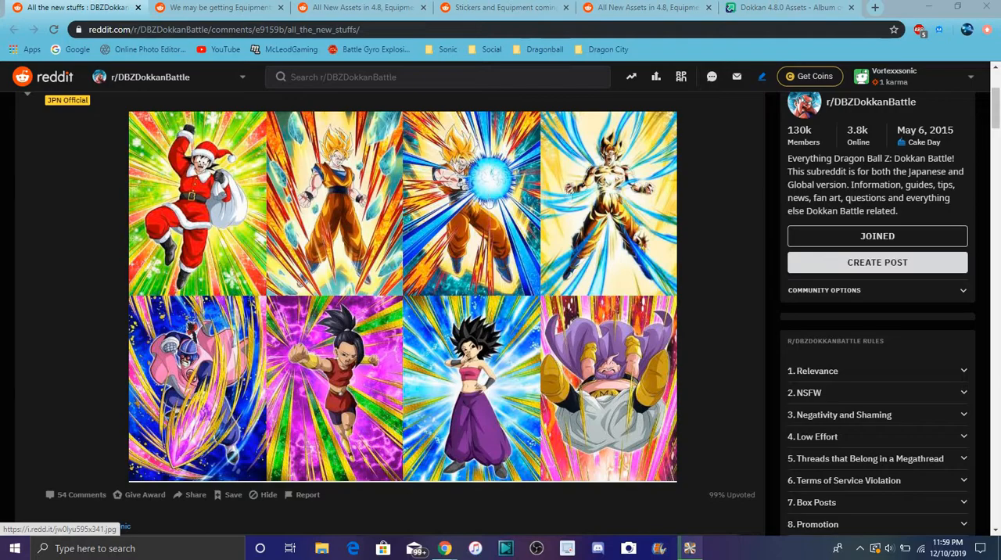
mouse_move(591, 207)
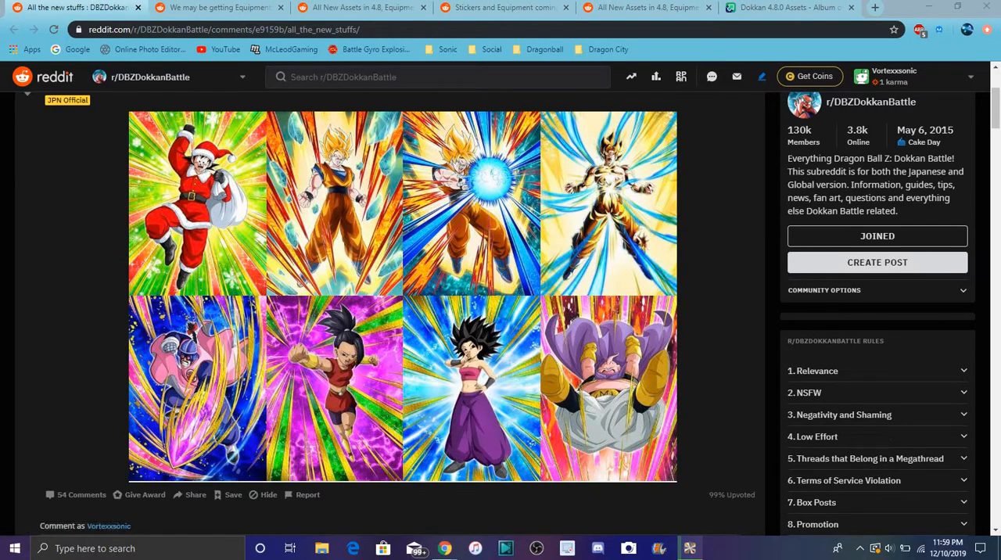
mouse_move(921, 384)
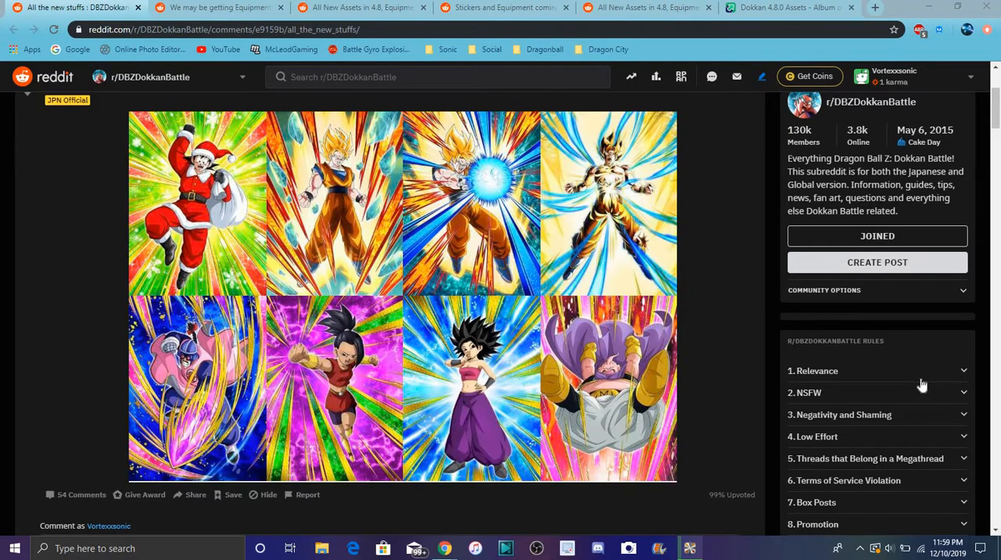
left_click(897, 547)
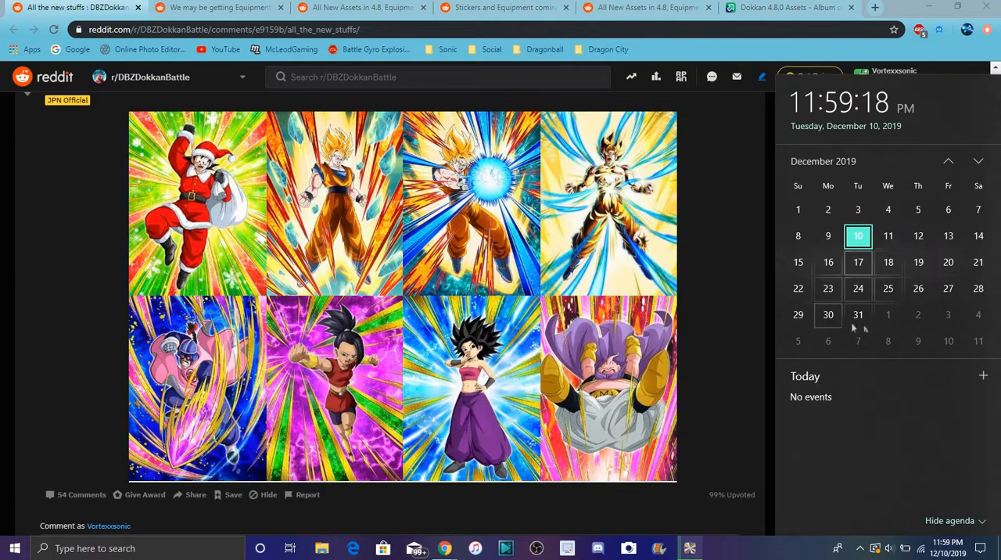
mouse_move(727, 227)
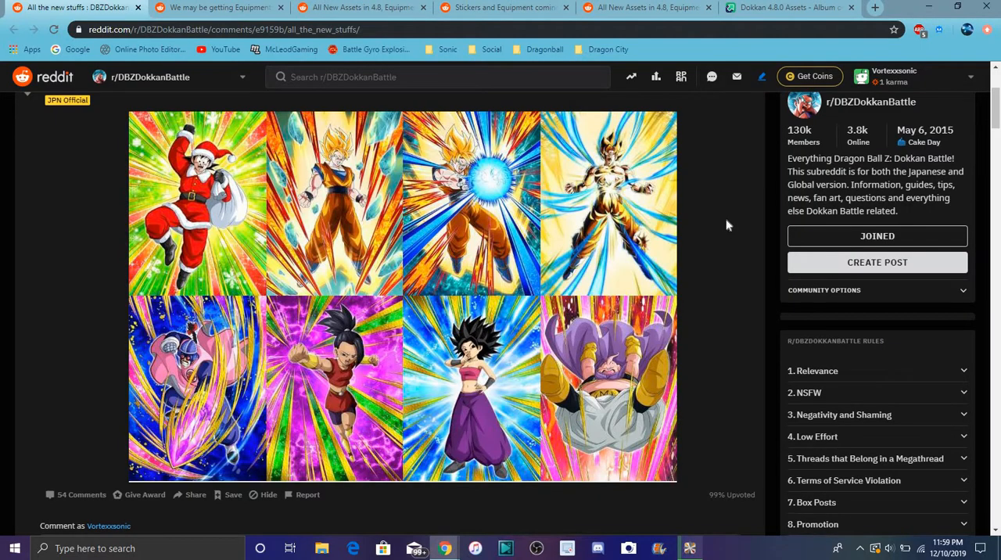
mouse_move(724, 222)
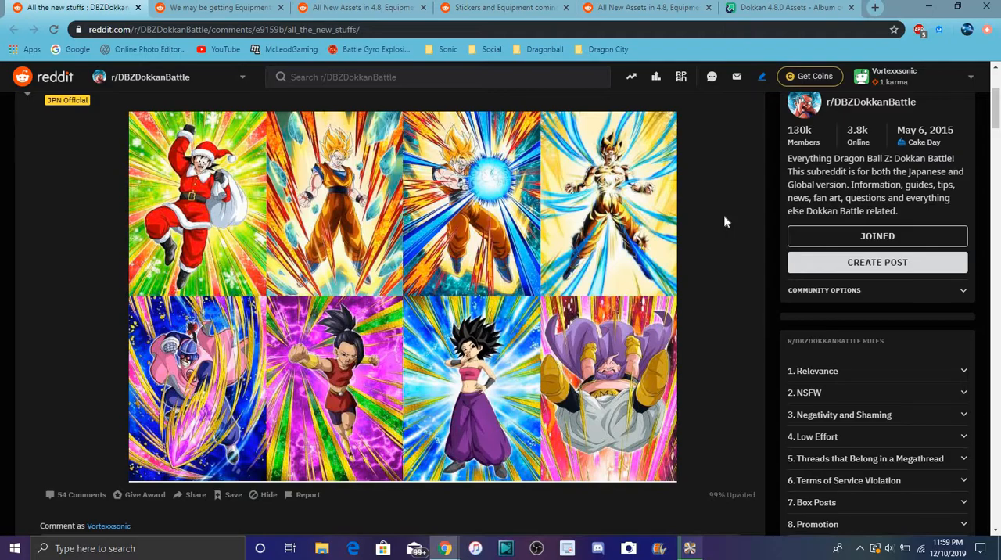
mouse_move(336, 299)
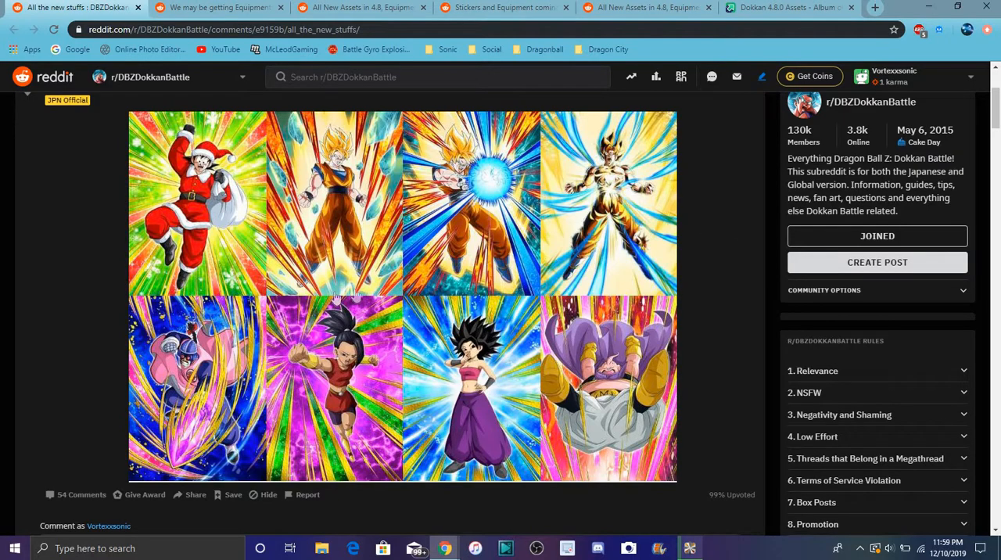
mouse_move(159, 397)
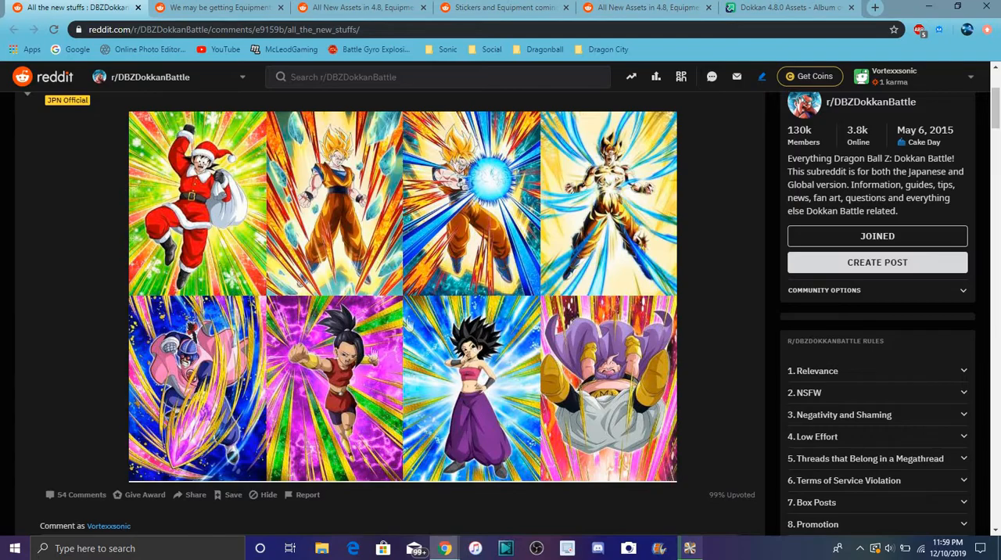
mouse_move(407, 379)
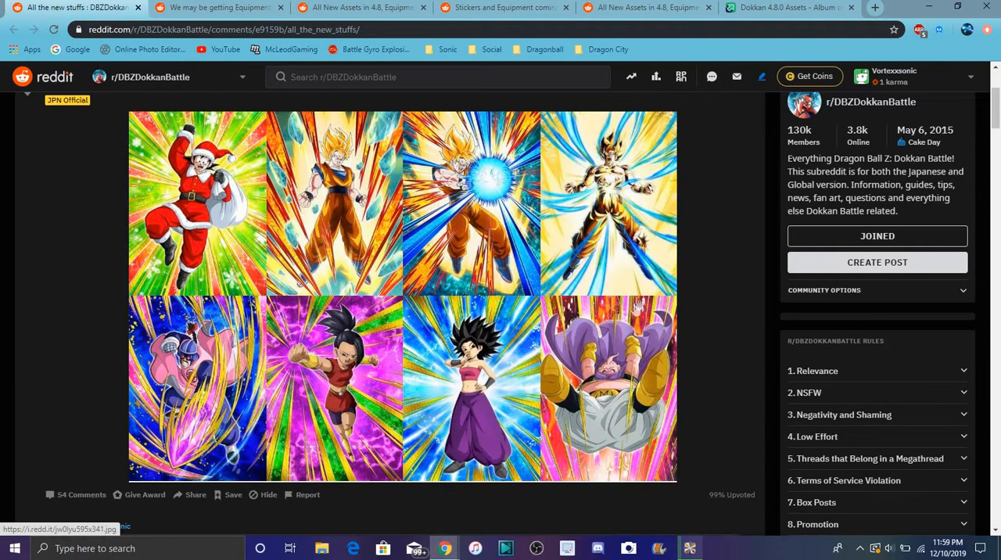
scroll("down", 3)
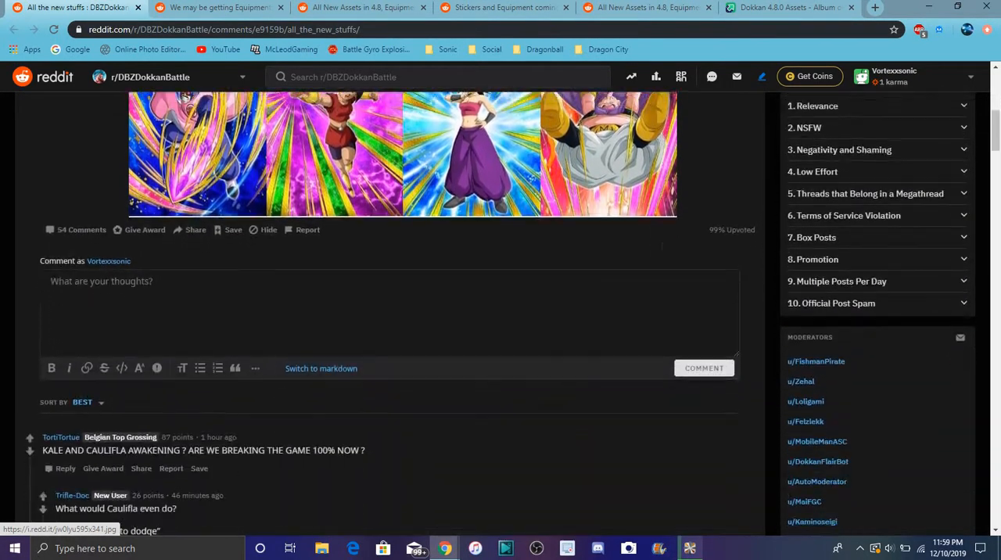
scroll("up", 3)
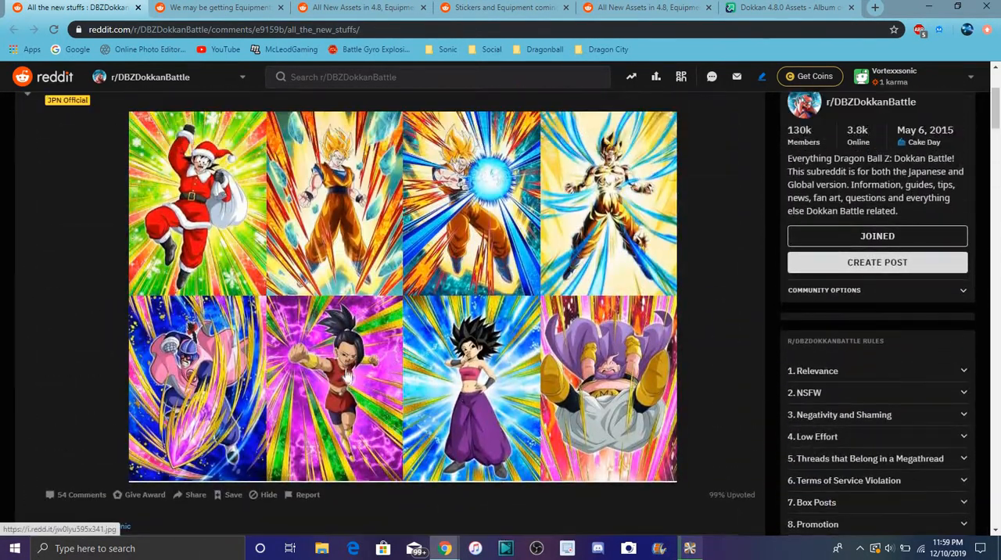
mouse_move(425, 404)
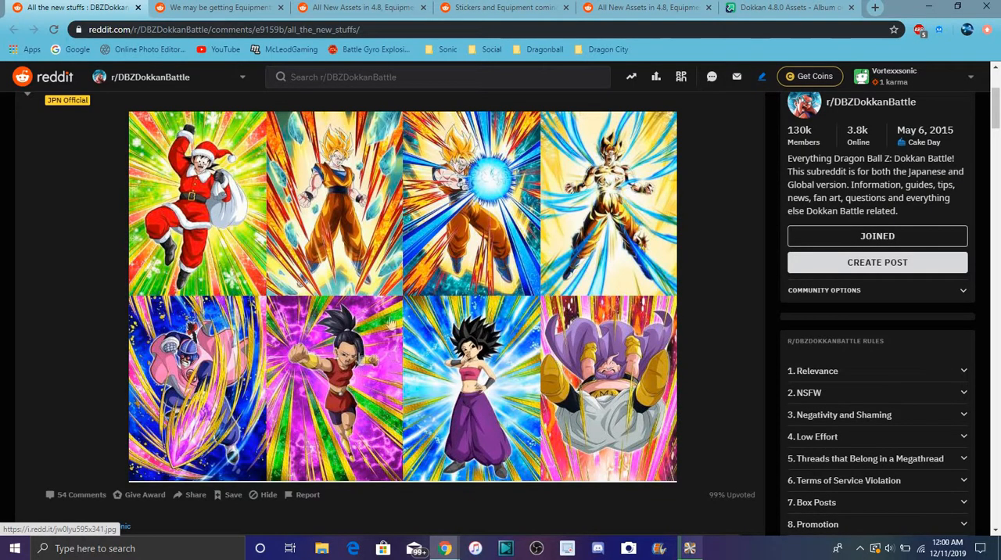
mouse_move(500, 366)
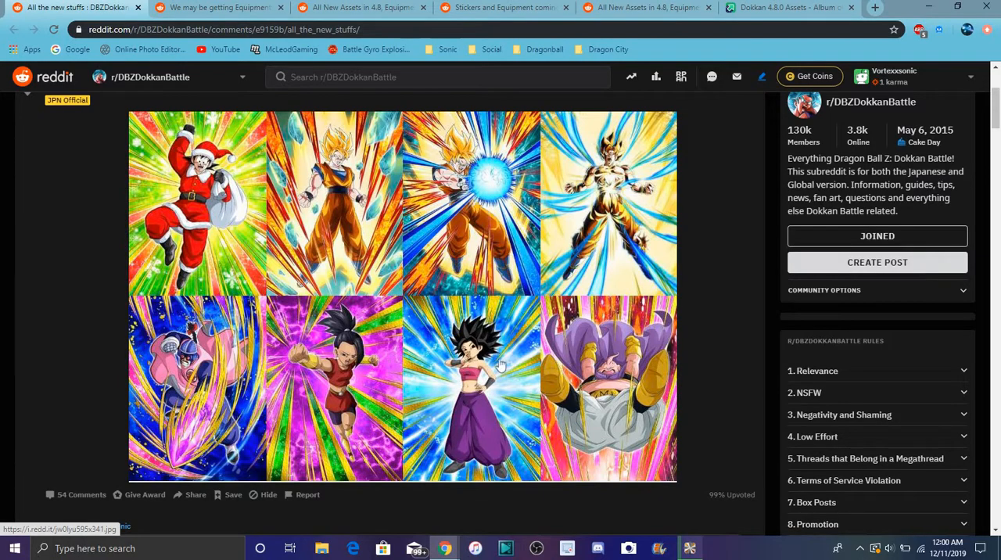
scroll("down", 3)
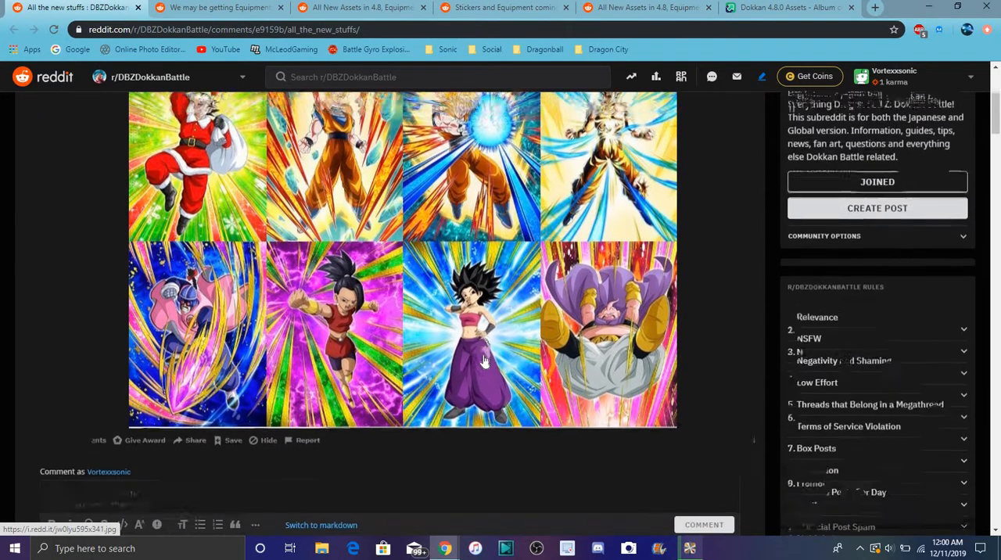
scroll("down", 3)
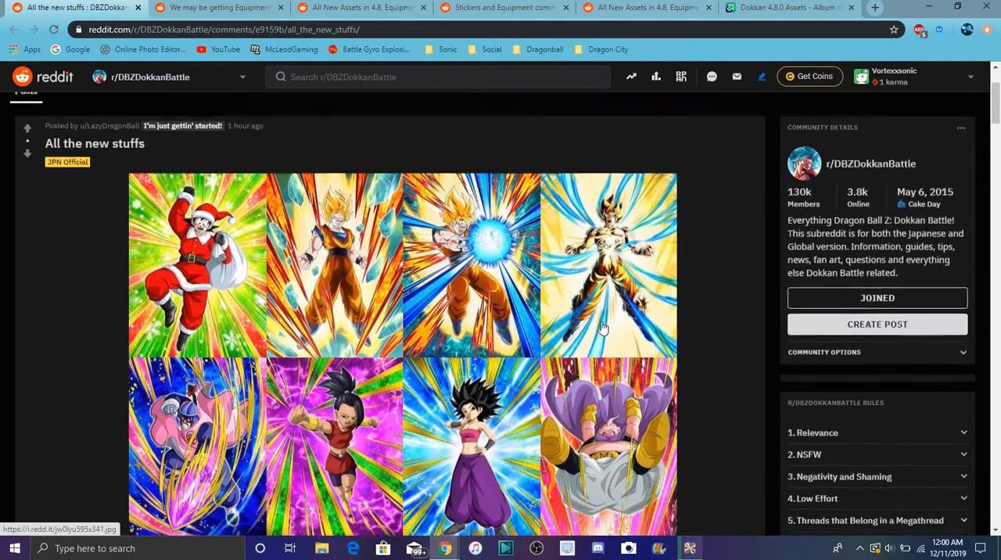
scroll("down", 3)
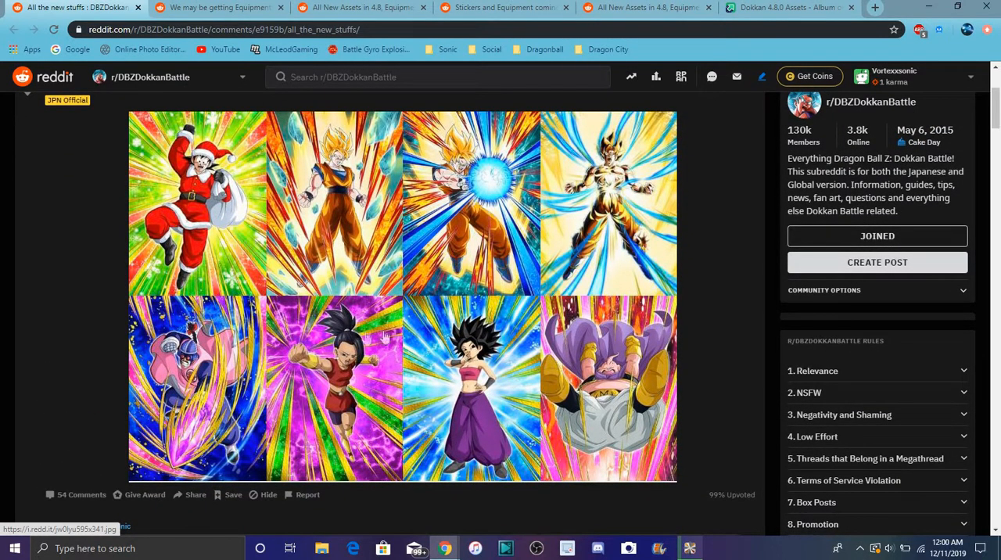
scroll("down", 3)
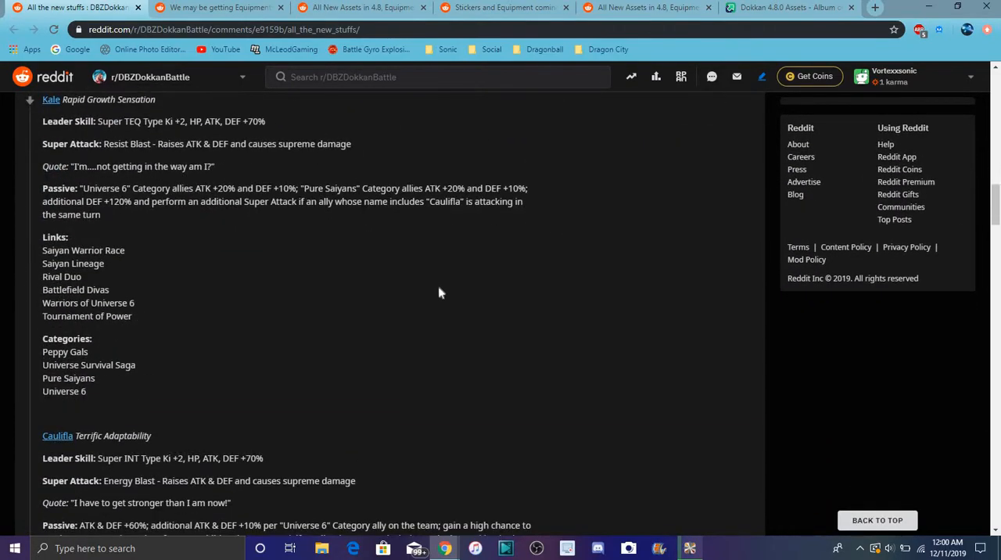
mouse_move(602, 260)
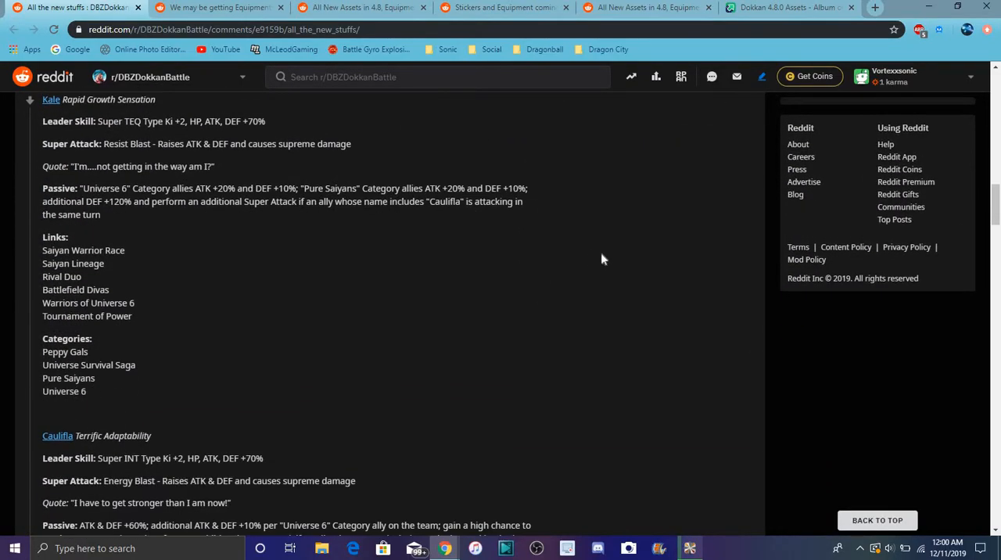
scroll("up", 3)
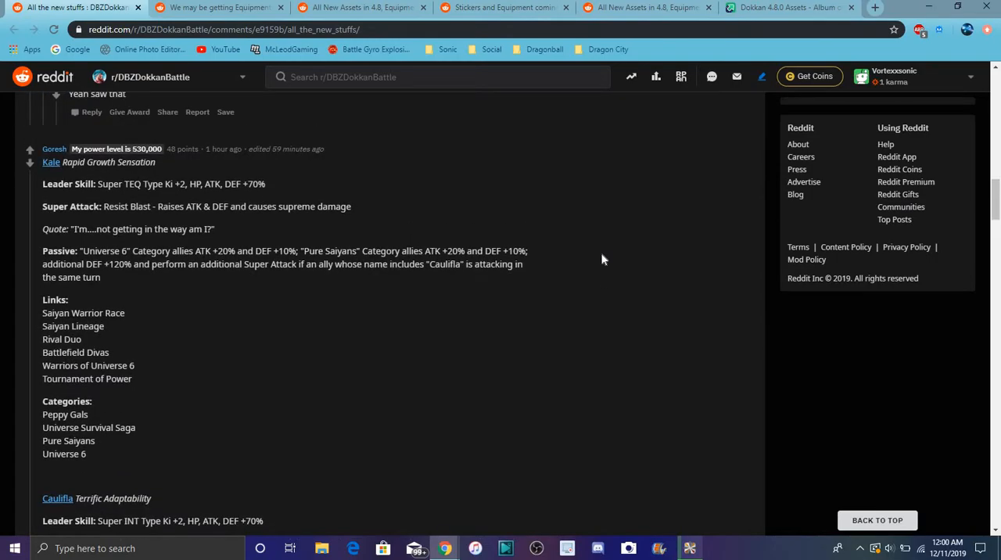
scroll("down", 3)
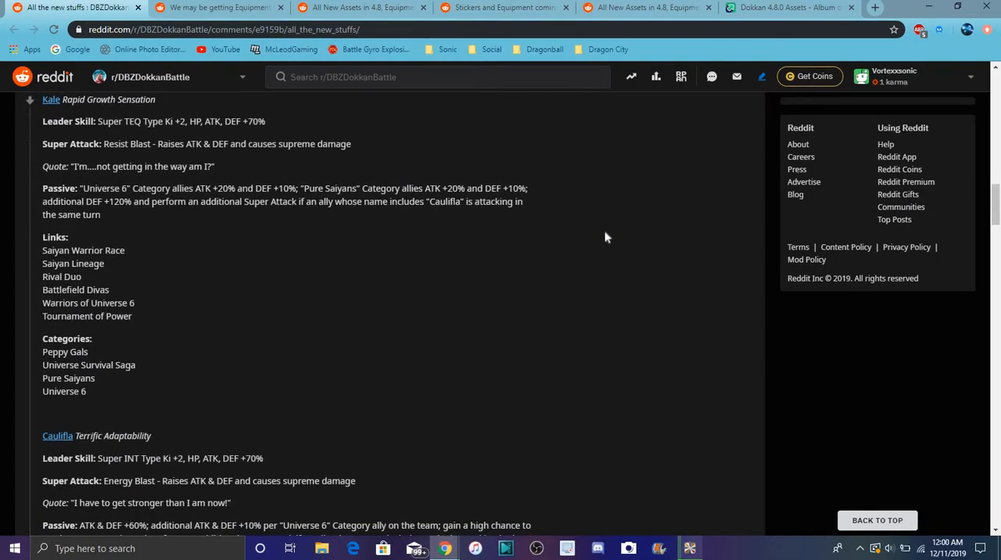
mouse_move(604, 186)
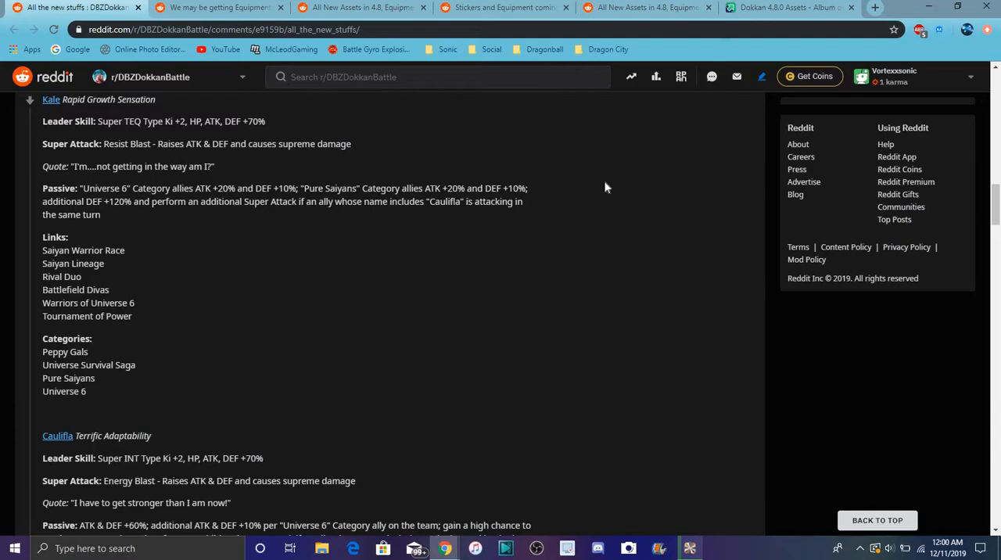
mouse_move(587, 300)
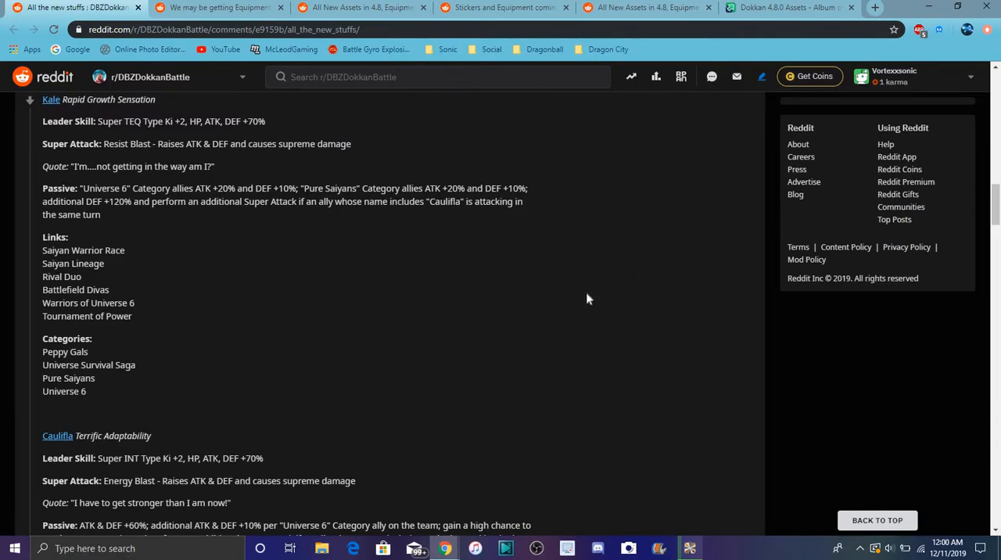
mouse_move(635, 222)
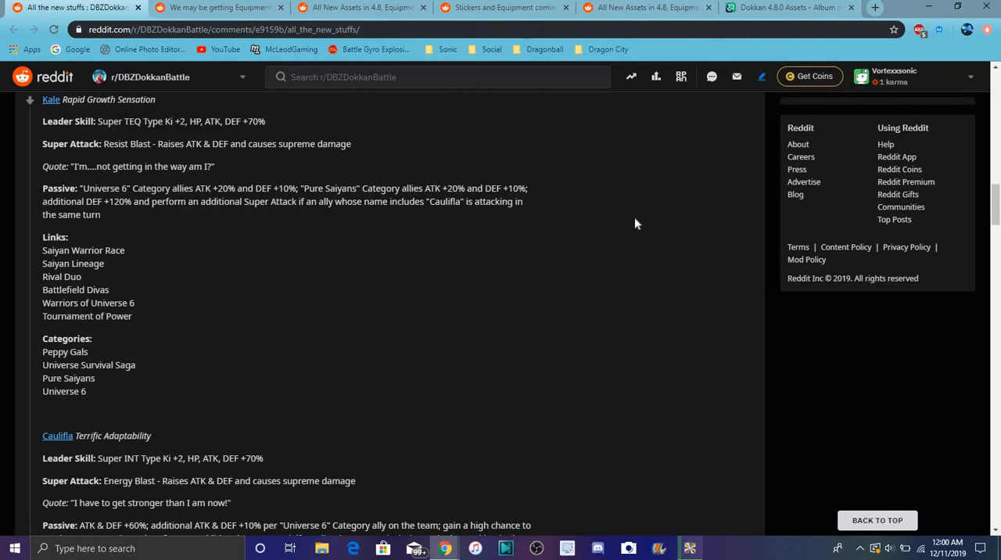
mouse_move(616, 227)
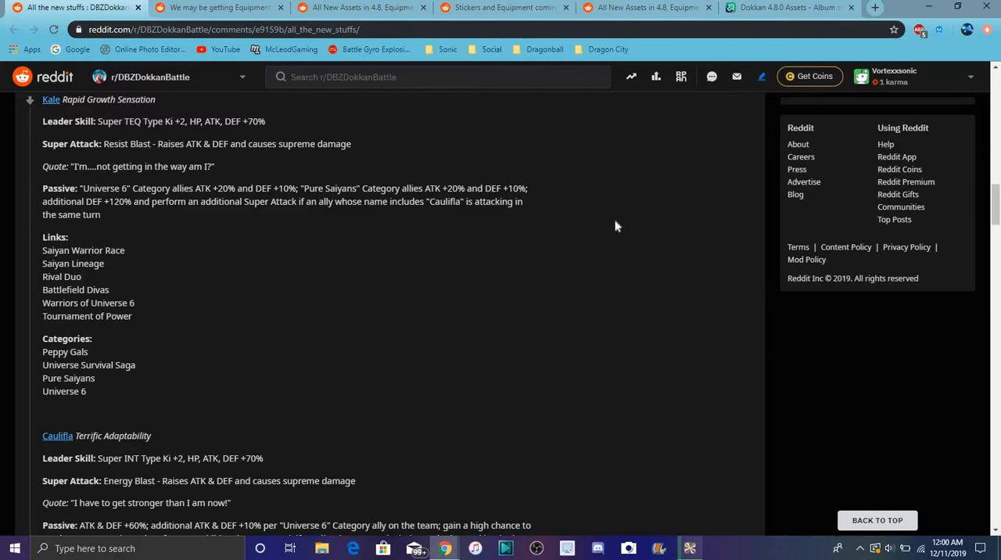
mouse_move(197, 186)
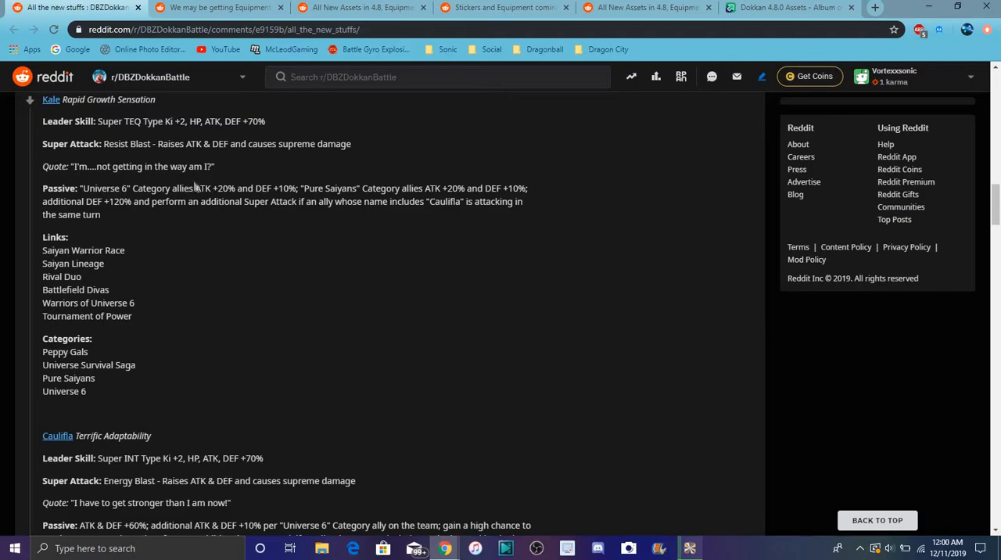
mouse_move(193, 187)
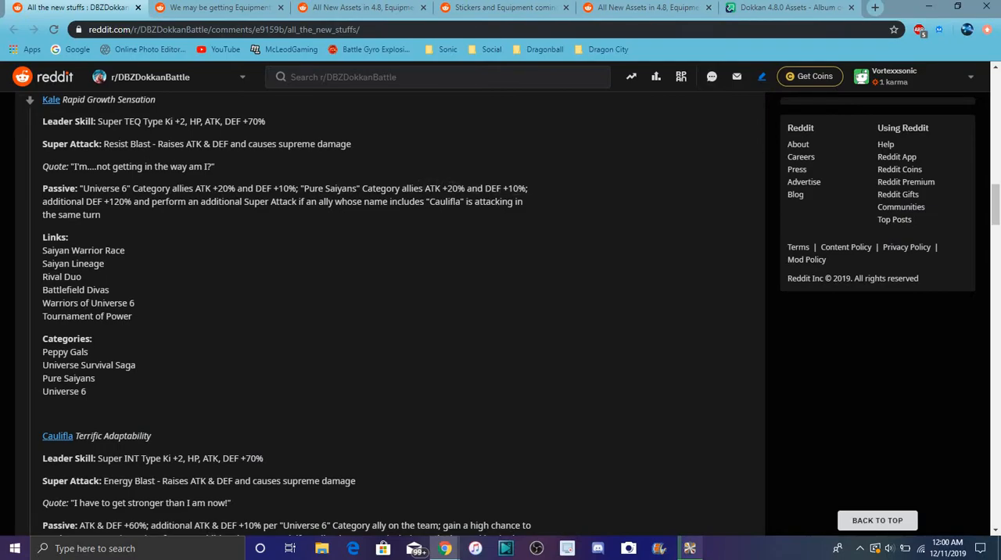
mouse_move(175, 219)
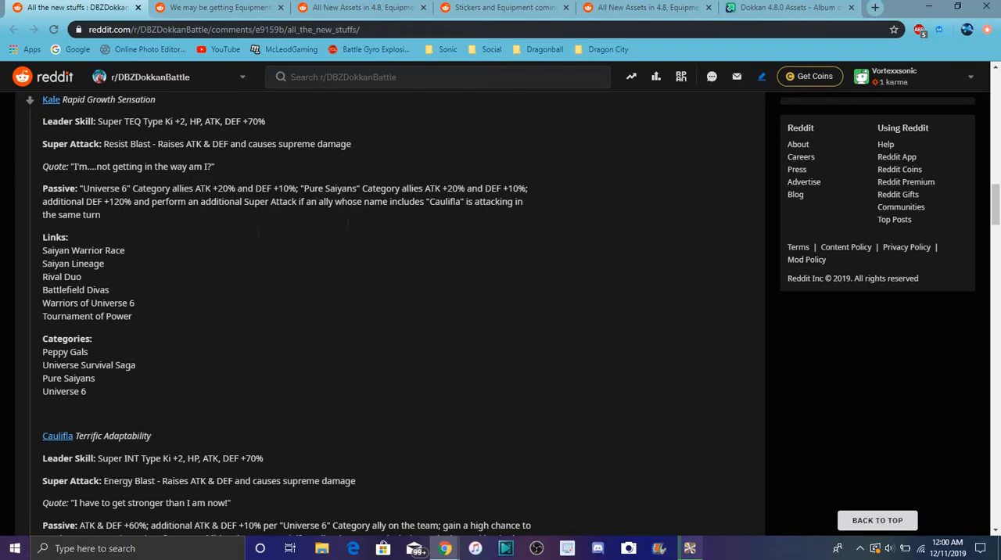
mouse_move(325, 352)
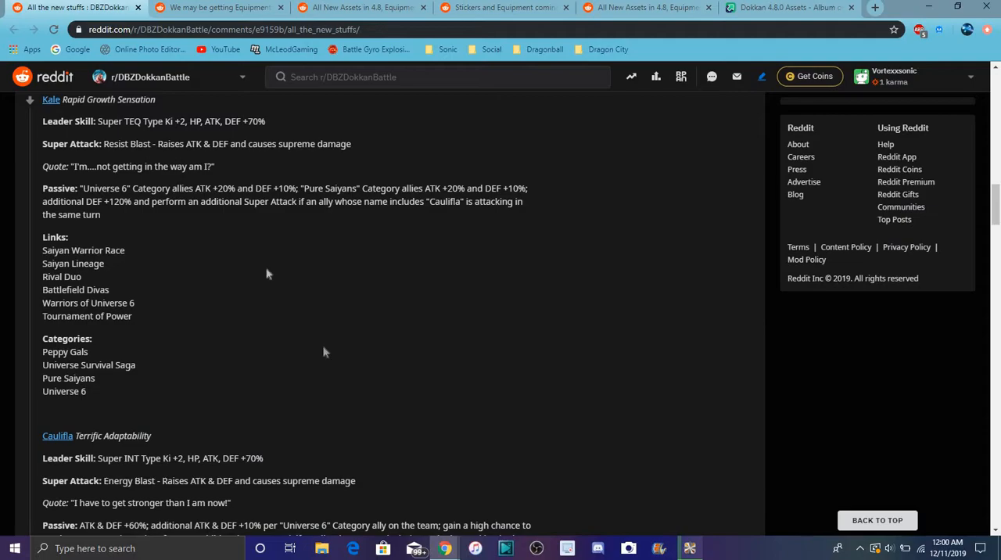
mouse_move(325, 352)
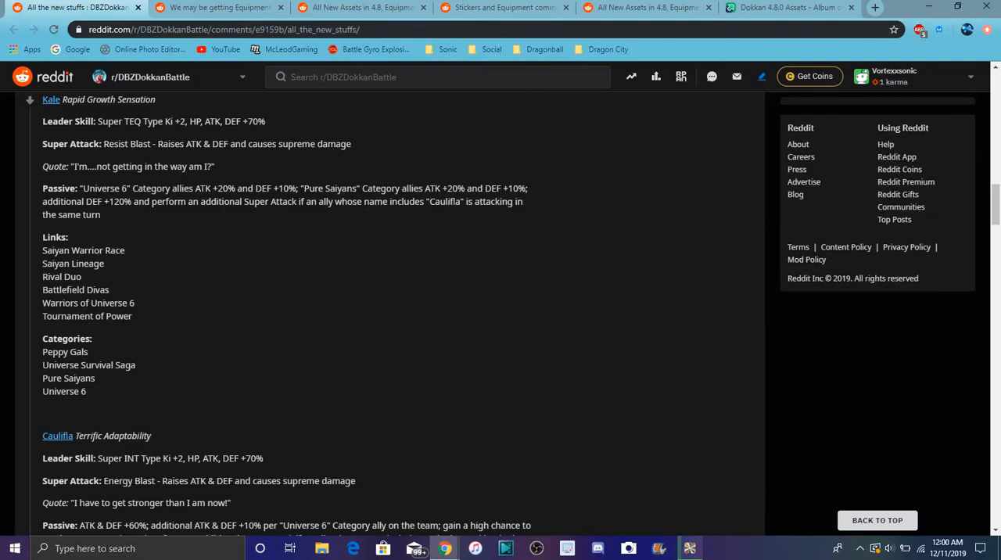
mouse_move(447, 229)
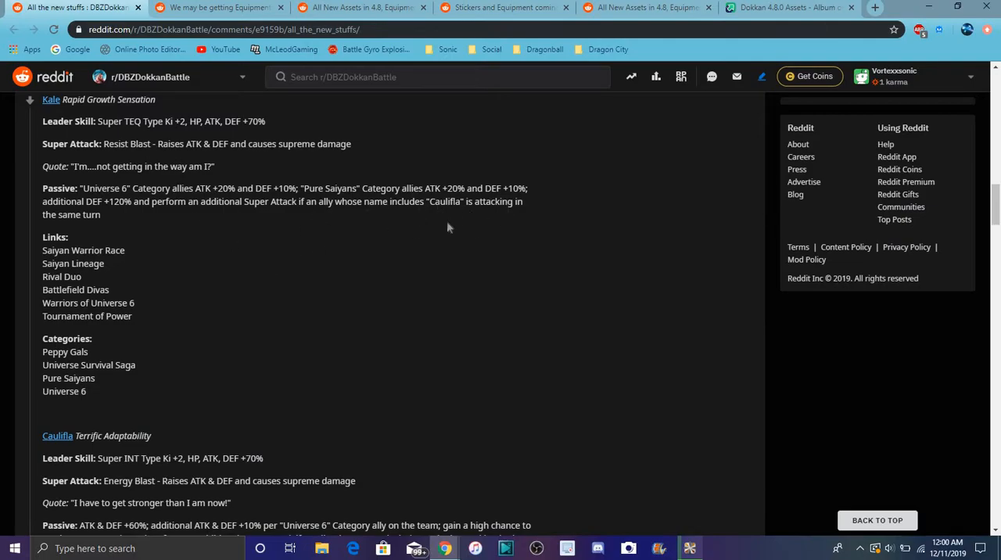
mouse_move(440, 222)
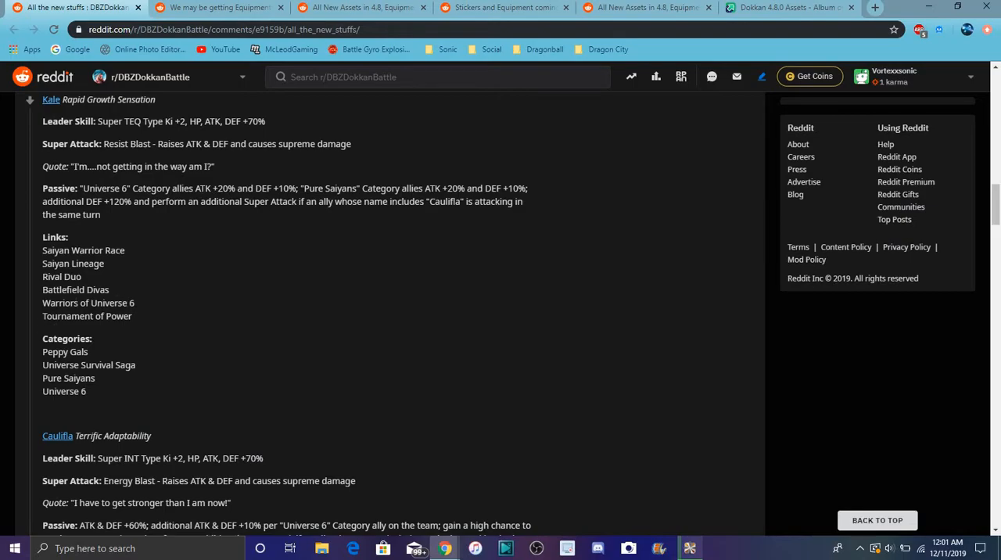
mouse_move(172, 297)
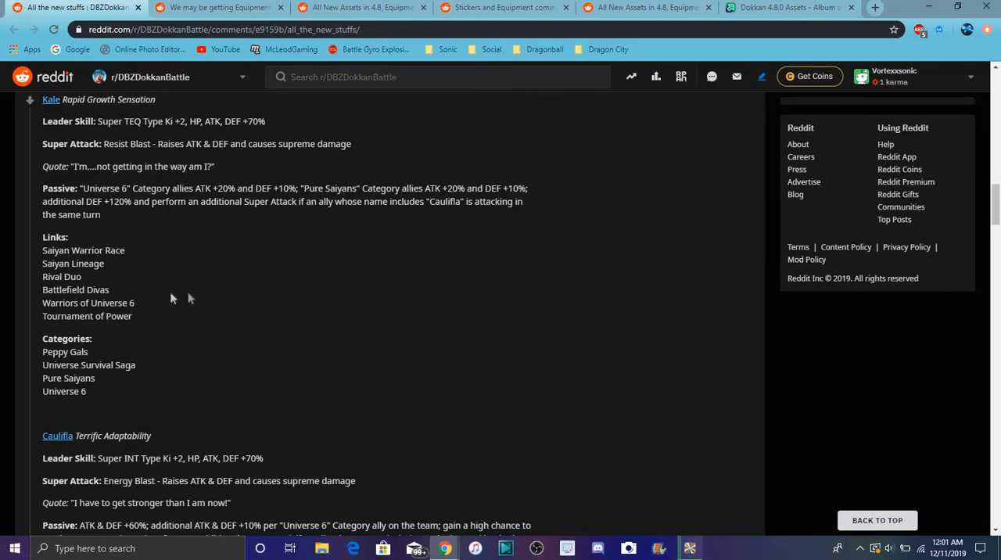
scroll("down", 3)
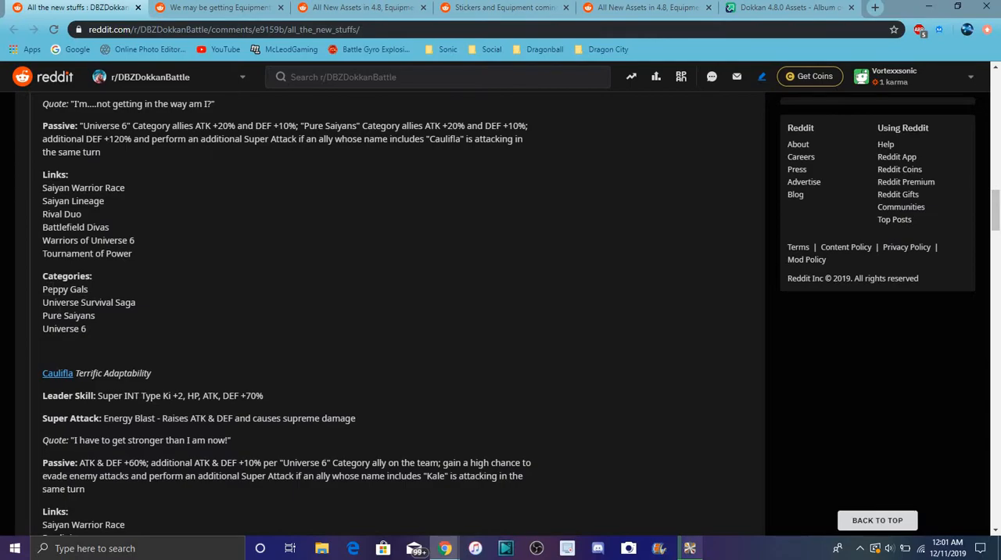
mouse_move(100, 322)
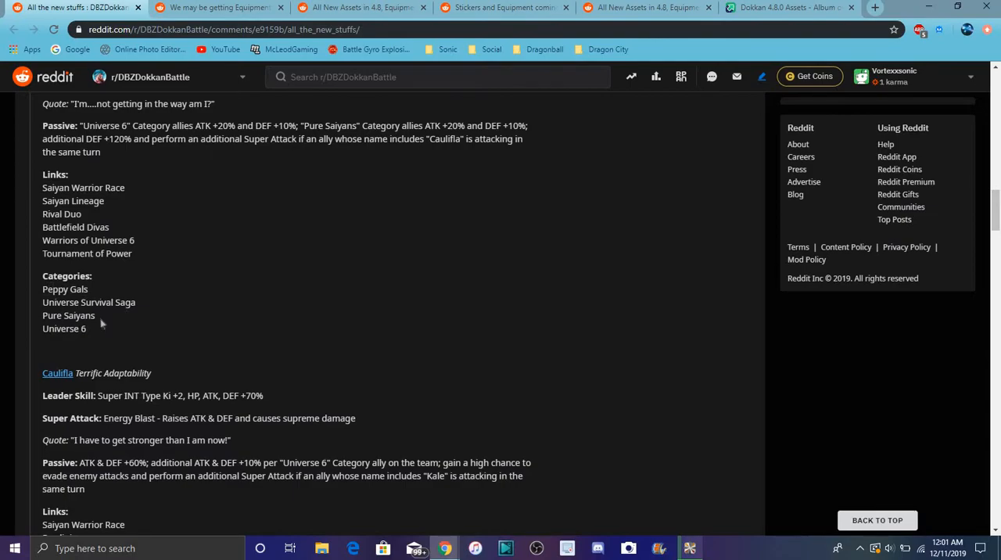
scroll("up", 3)
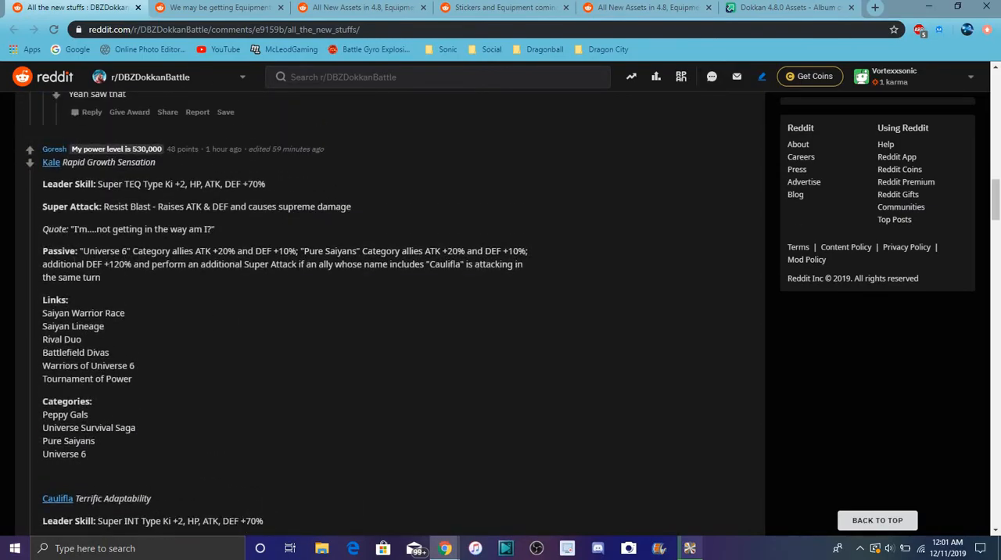
mouse_move(232, 281)
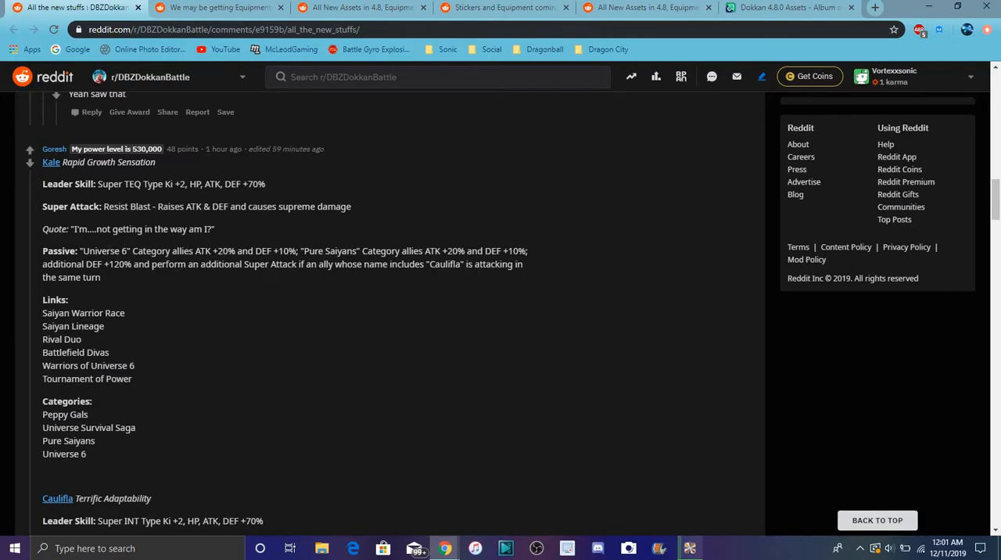
Scroll the comment to read Caulifla's Terrific Adaptability skills, links and categories.
scroll("down", 3)
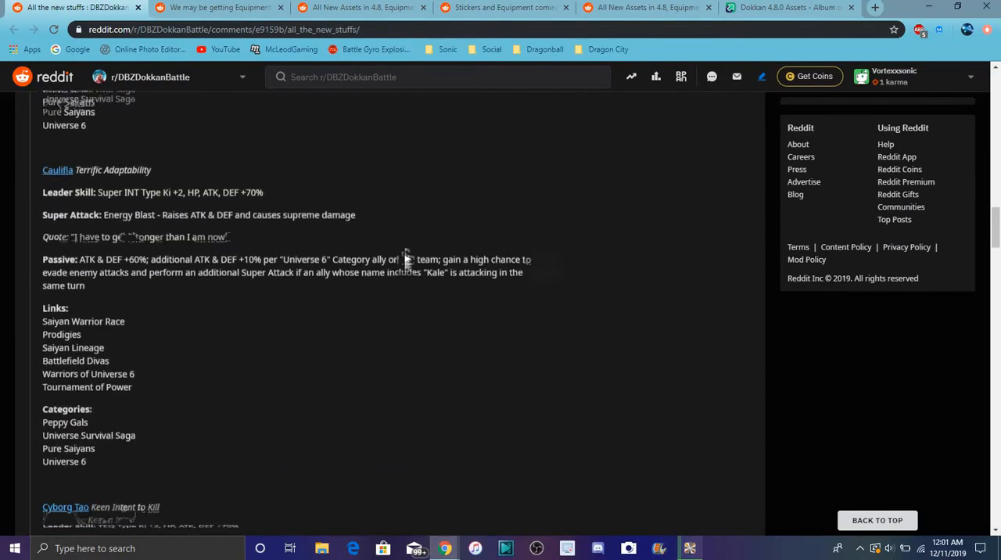
scroll("down", 3)
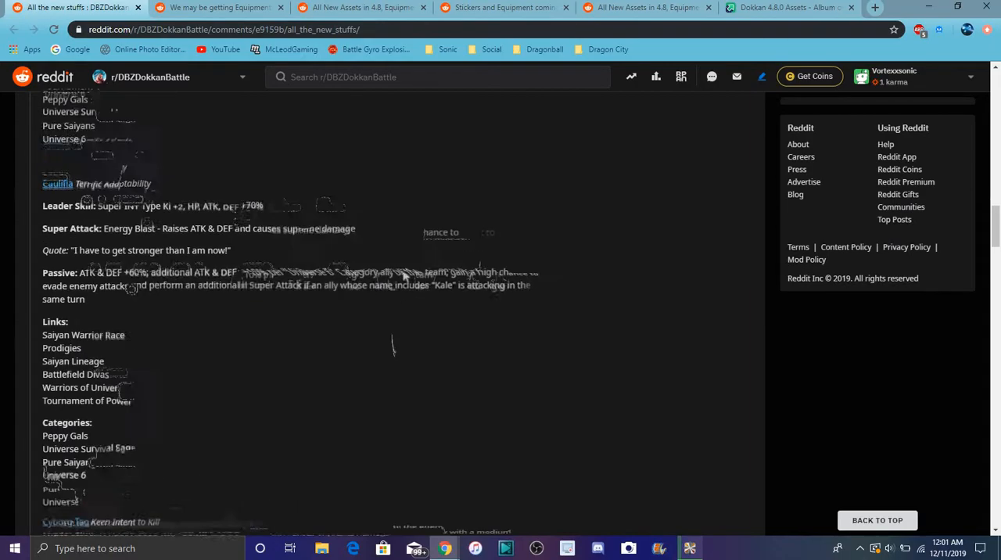
scroll("down", 3)
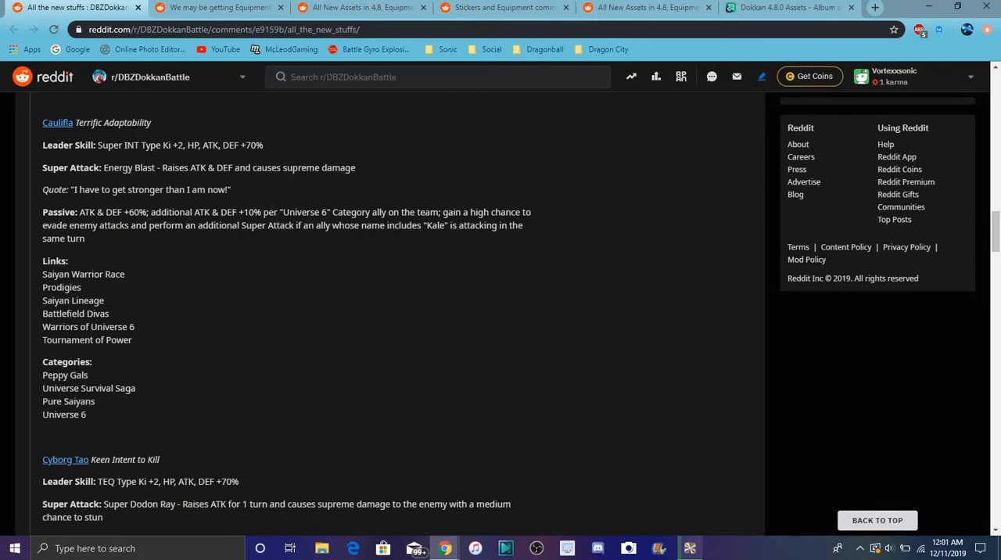
mouse_move(372, 183)
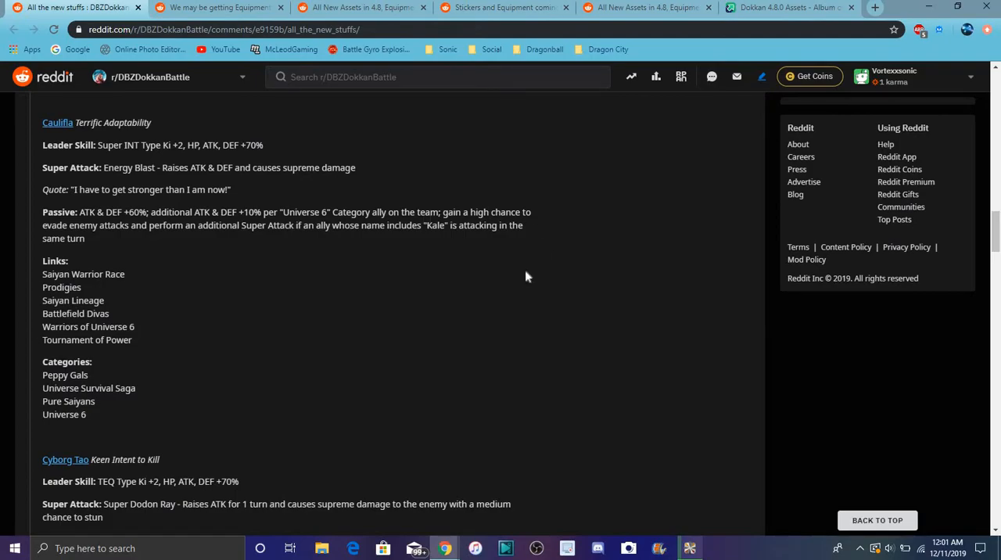
scroll("up", 3)
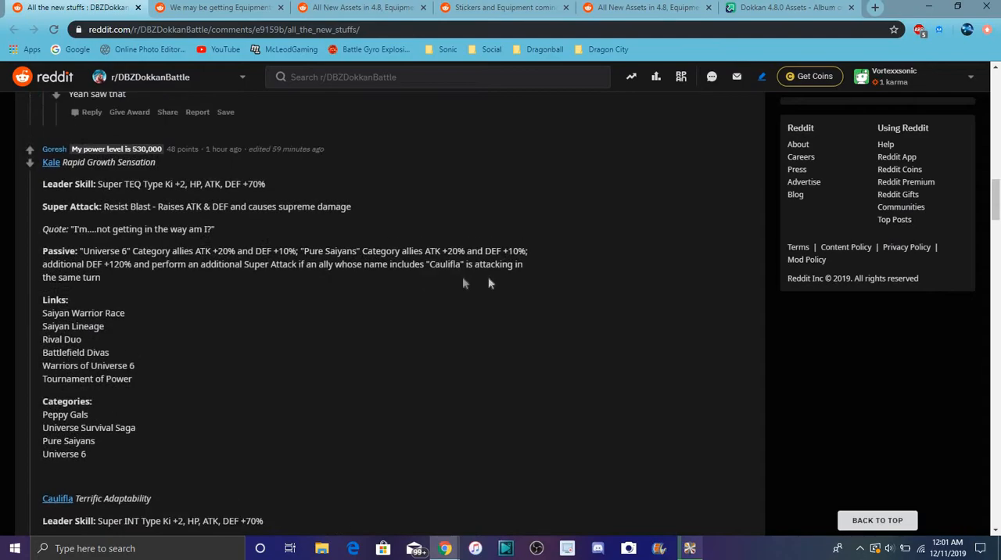
scroll("down", 3)
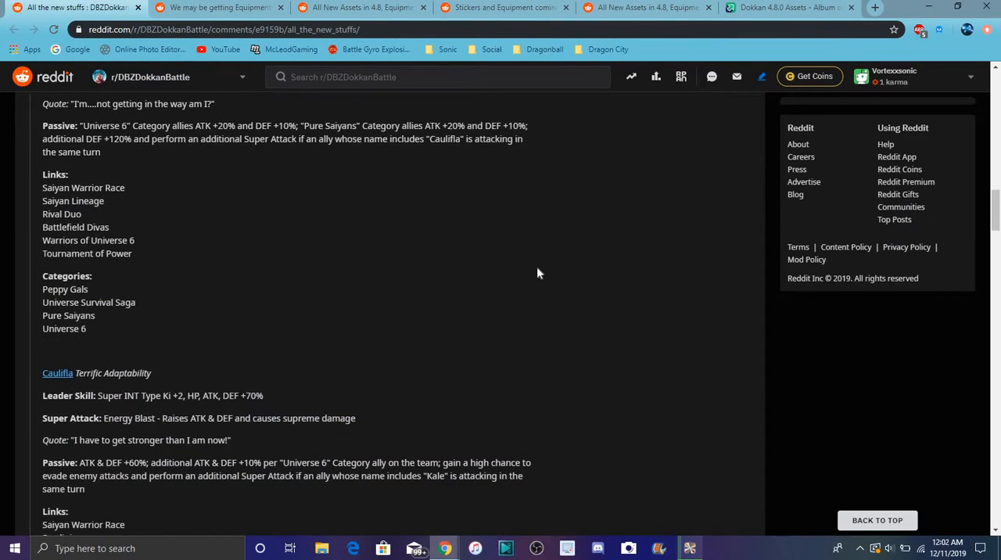
scroll("down", 3)
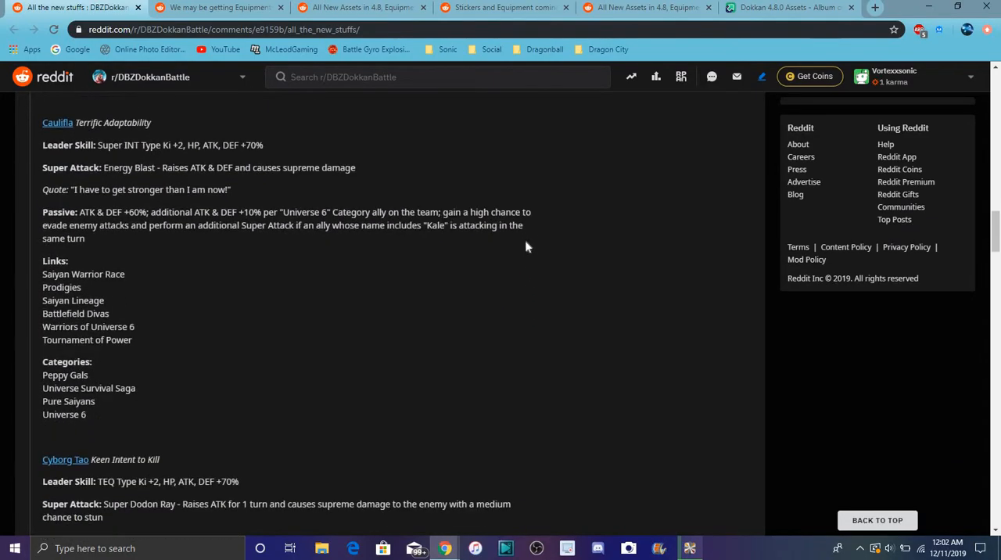
mouse_move(528, 236)
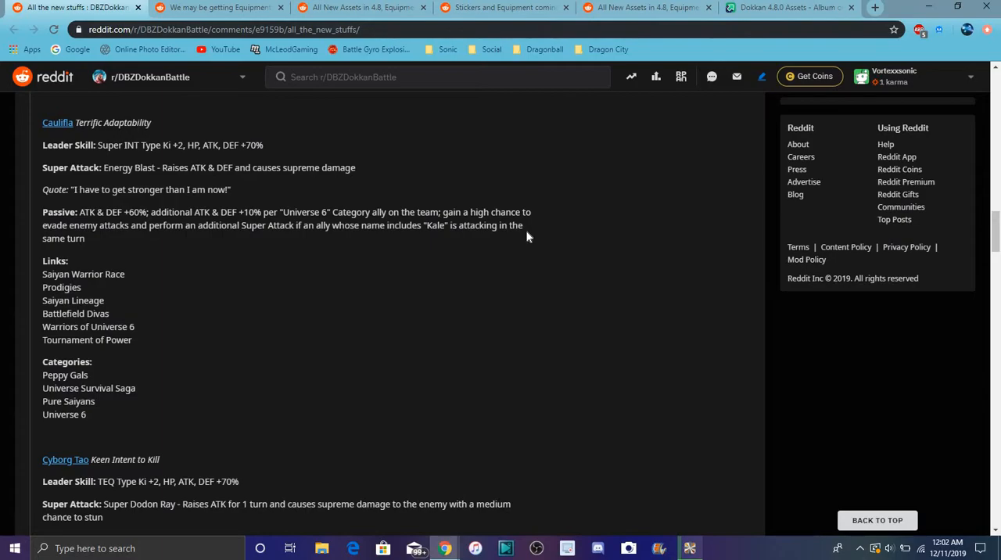
mouse_move(551, 350)
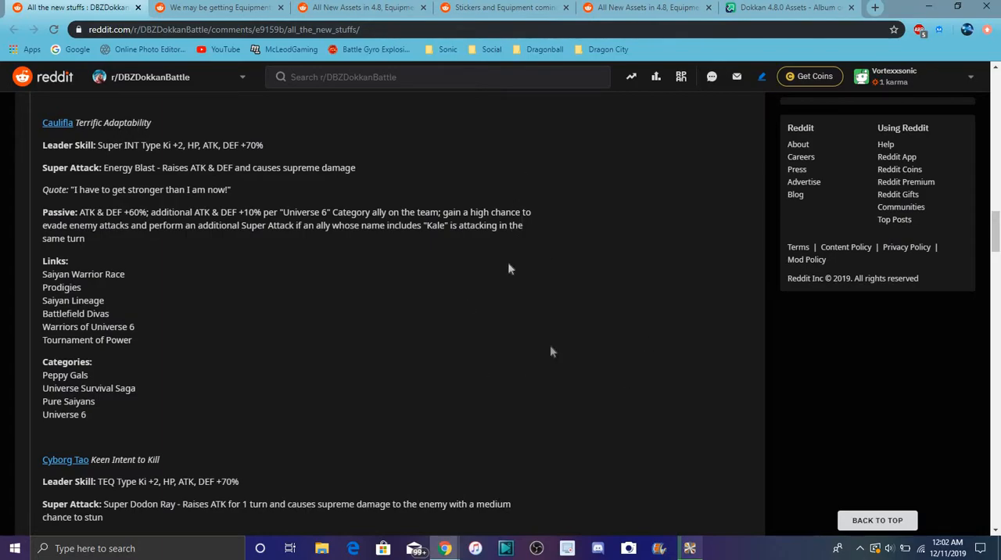
mouse_move(588, 216)
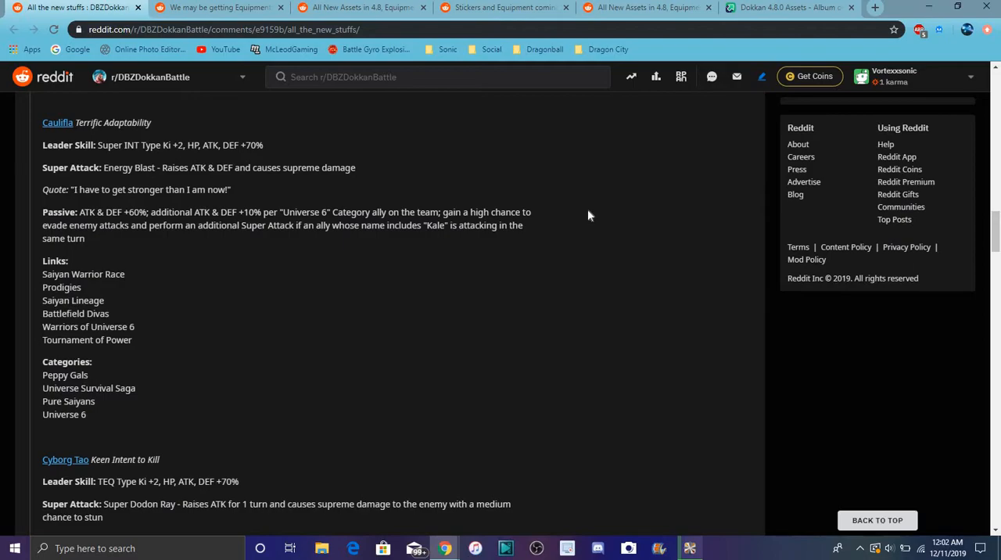
mouse_move(461, 301)
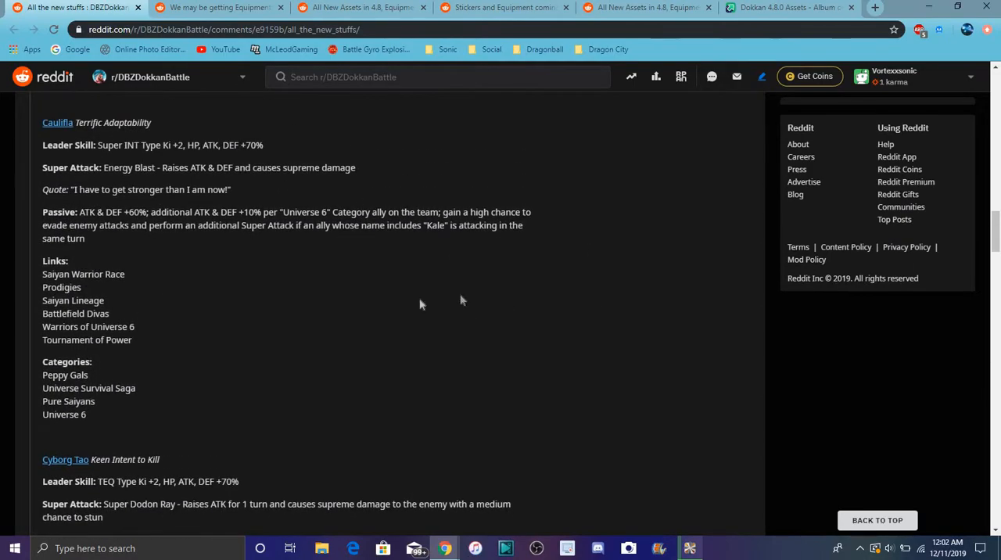
scroll("down", 3)
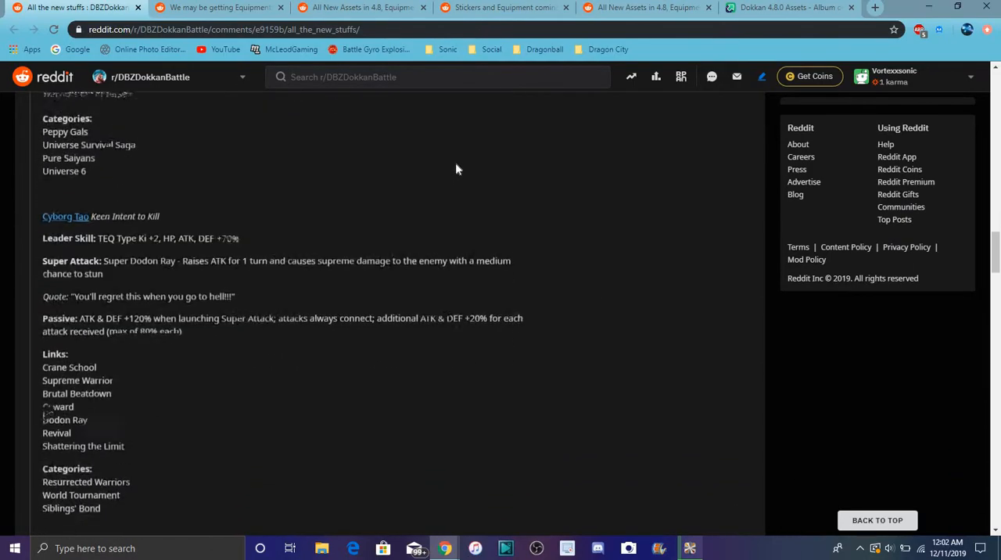
scroll("down", 3)
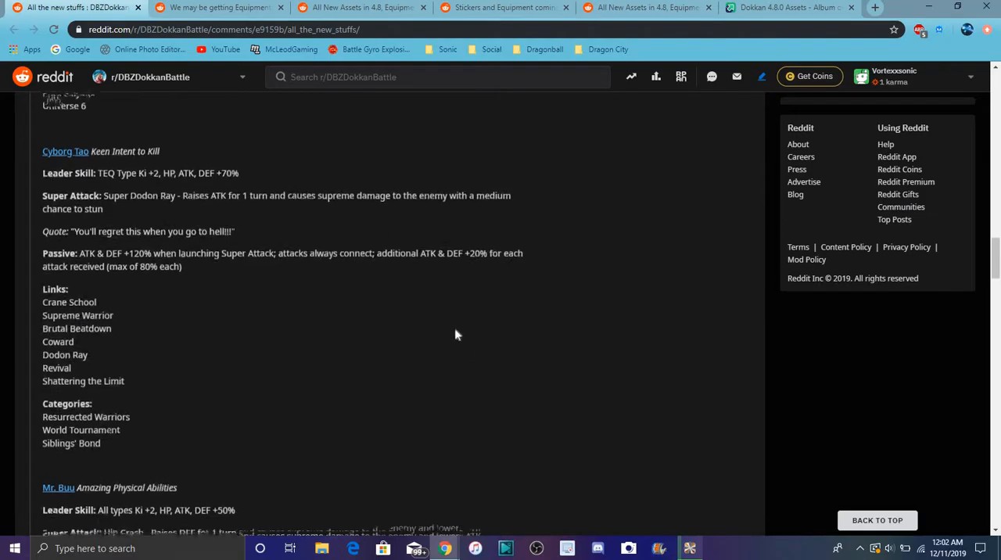
scroll("down", 3)
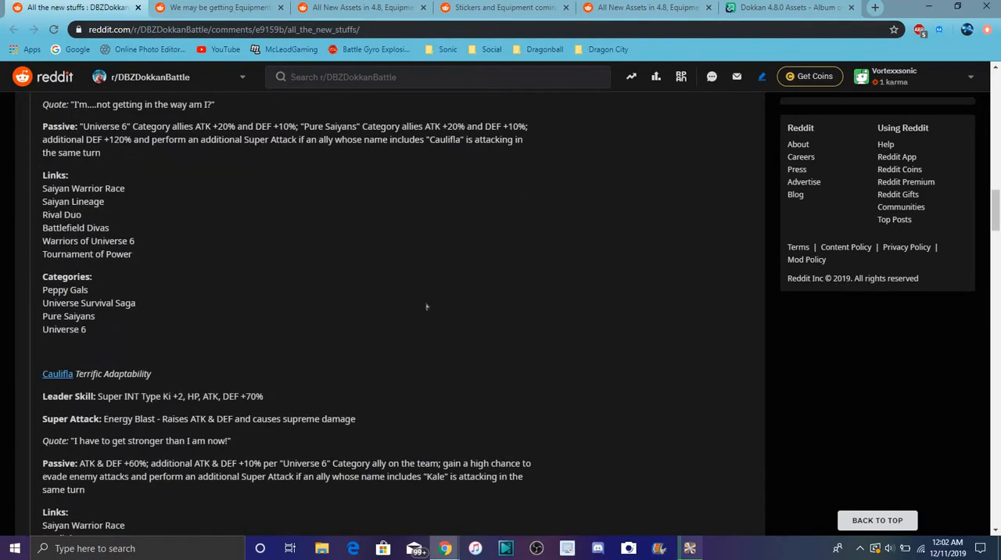
scroll("down", 3)
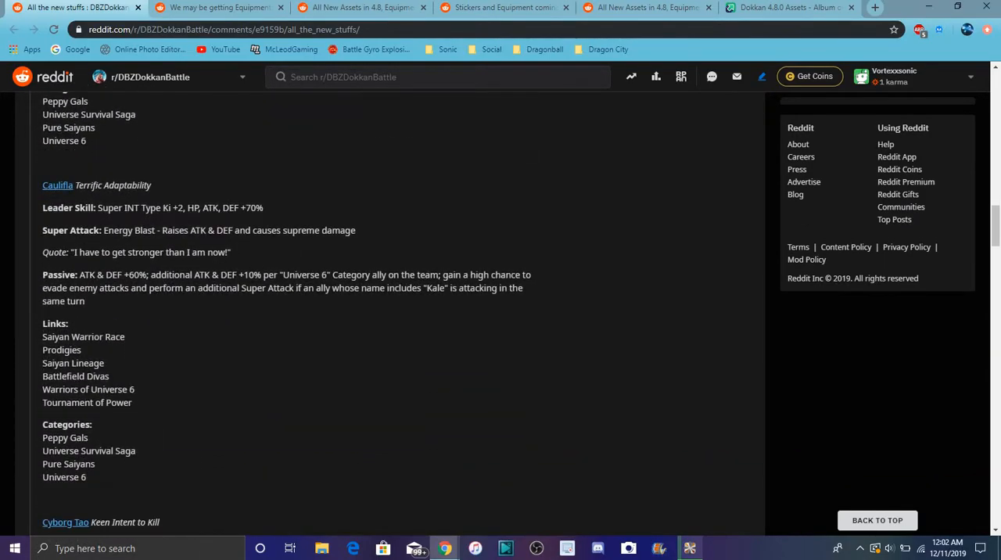
scroll("up", 3)
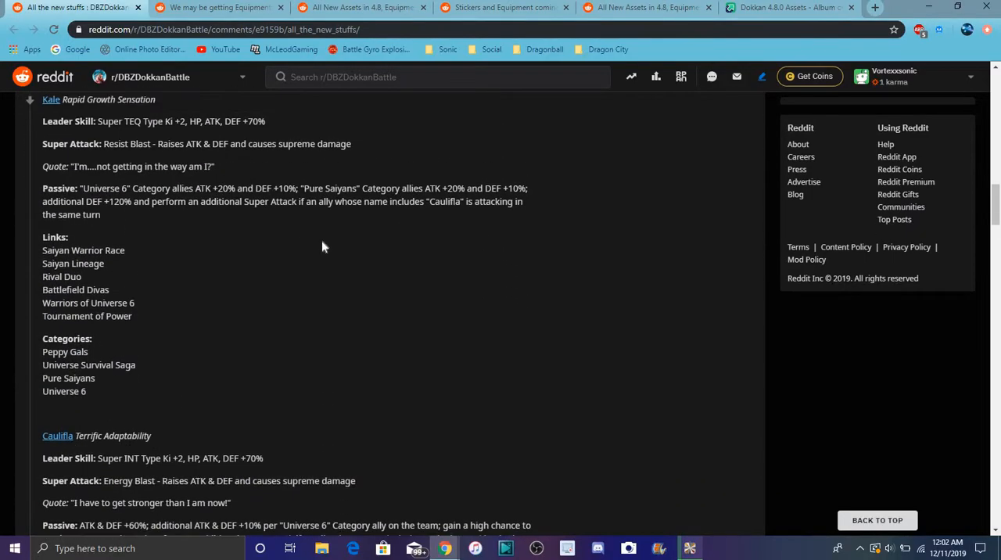
scroll("down", 3)
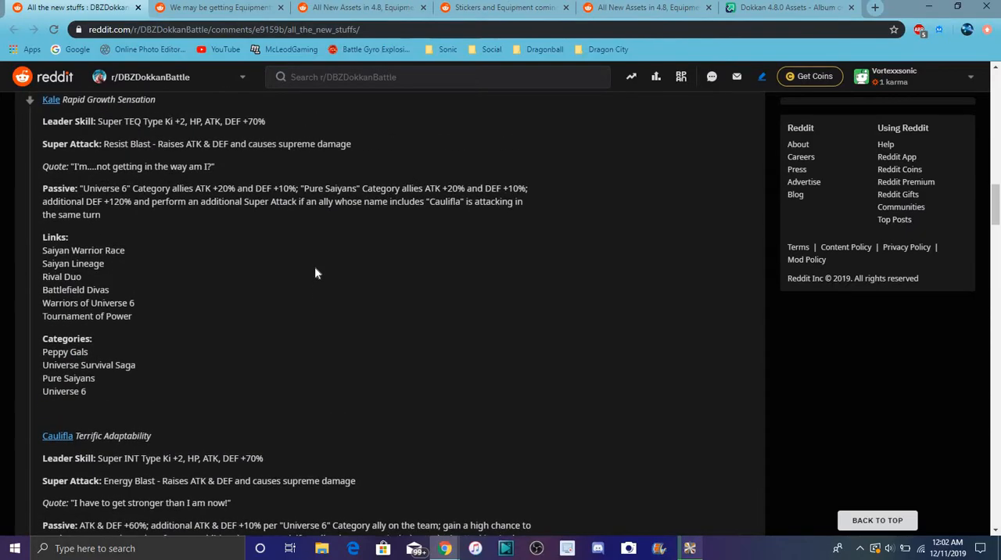
scroll("down", 3)
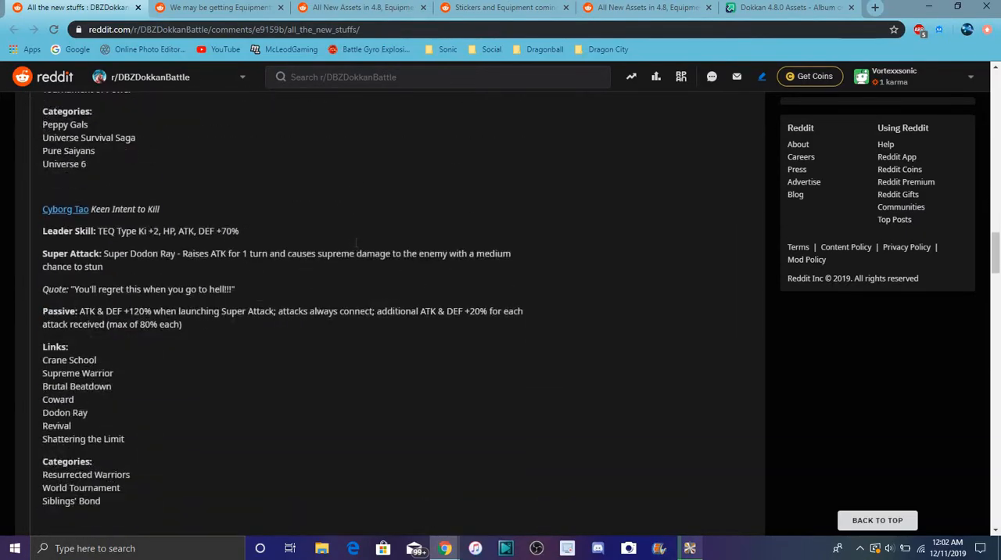
scroll("down", 3)
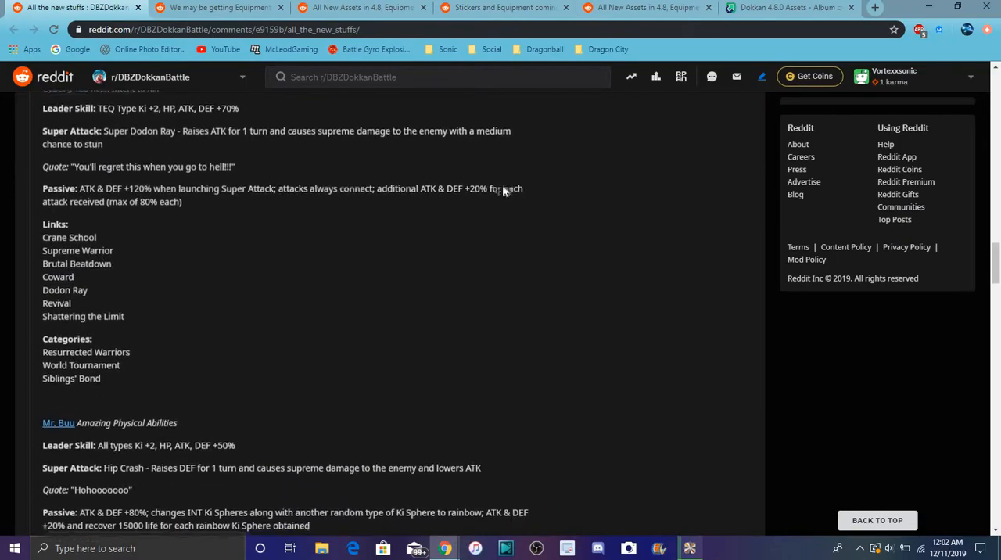
scroll("down", 3)
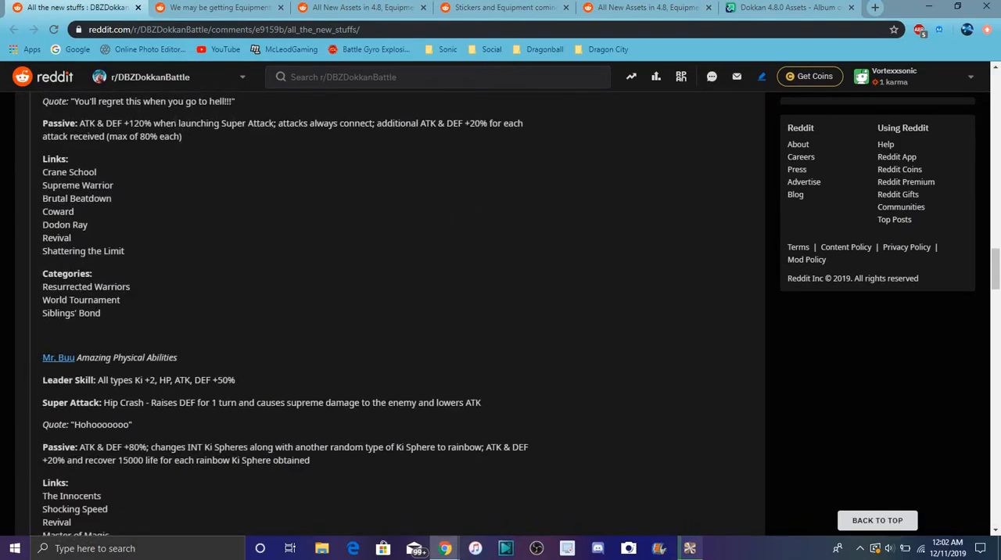
mouse_move(276, 211)
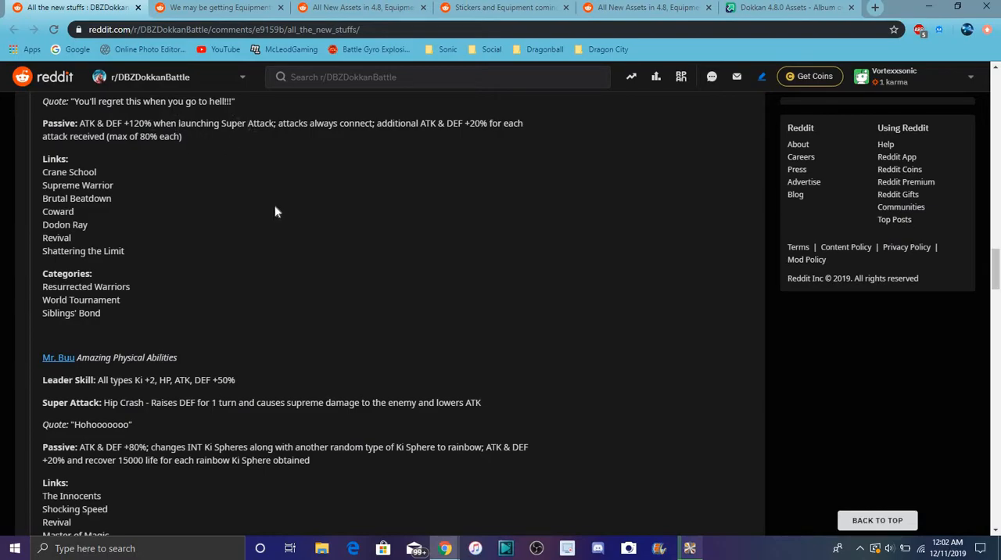
mouse_move(211, 162)
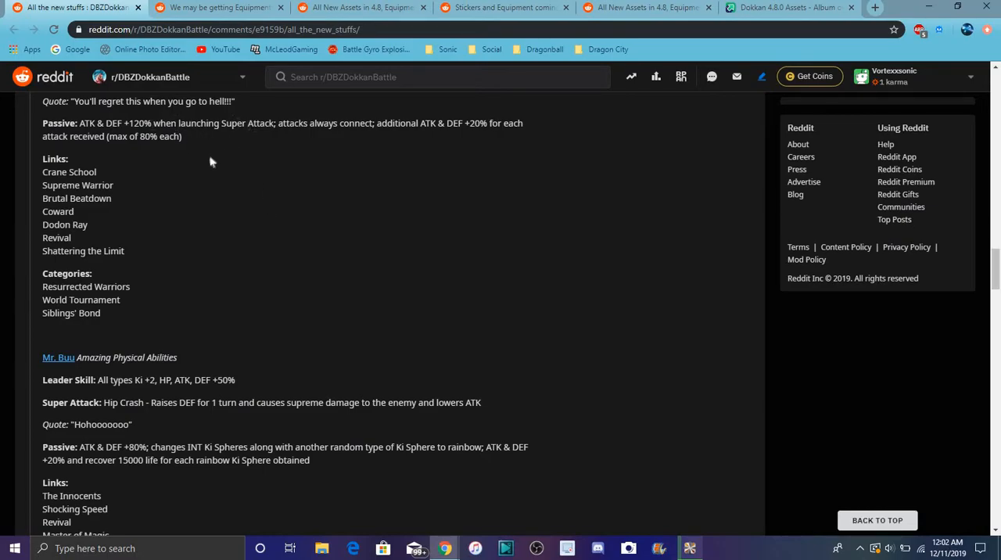
mouse_move(261, 136)
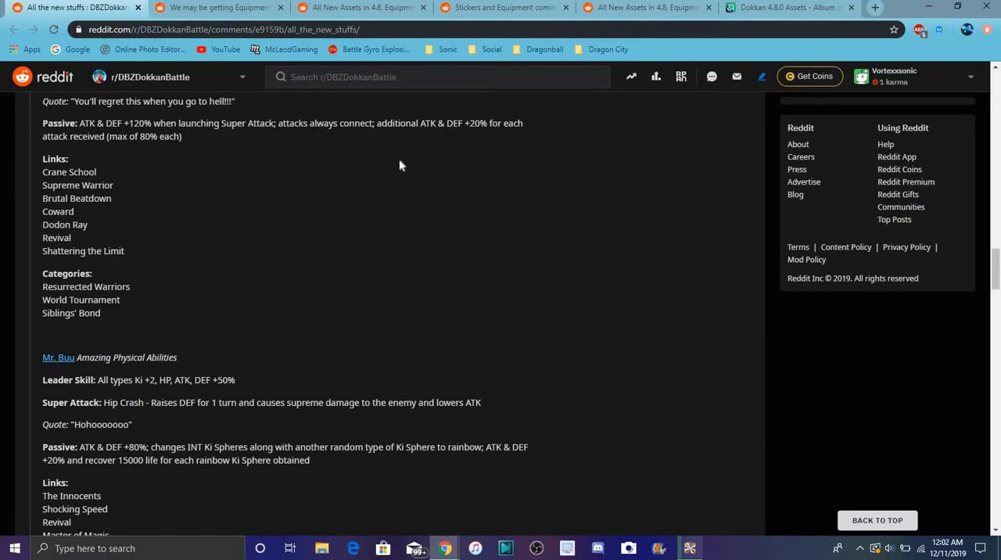
mouse_move(397, 164)
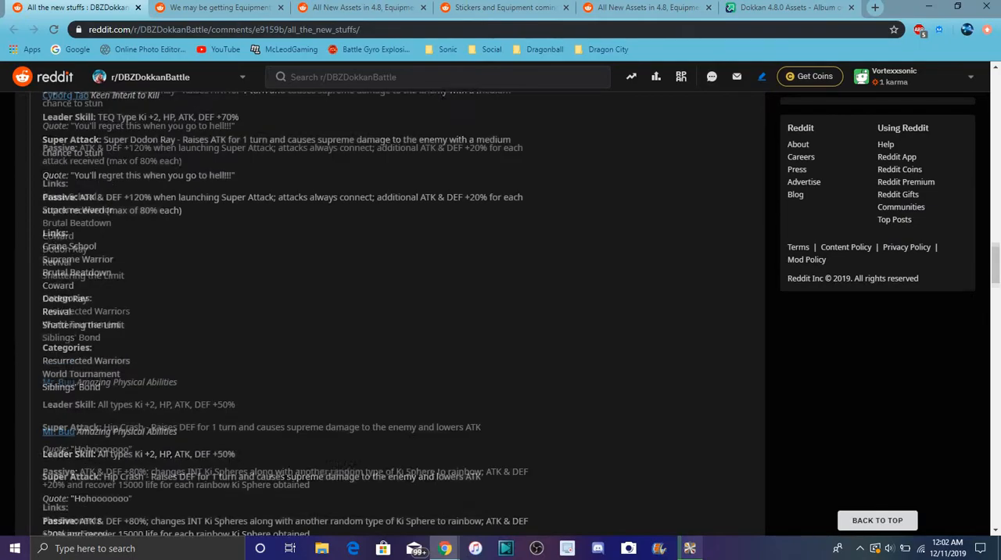
scroll("down", 3)
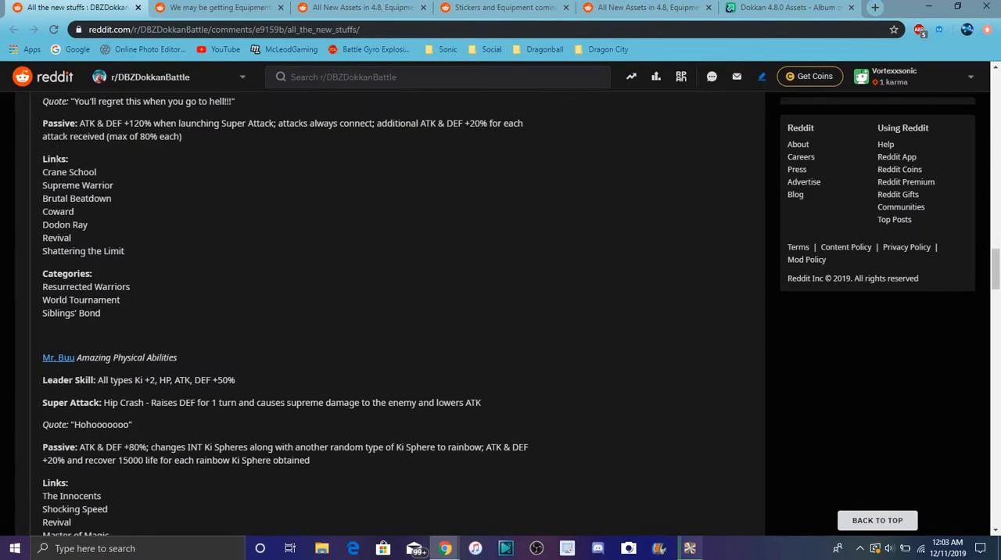
mouse_move(86, 166)
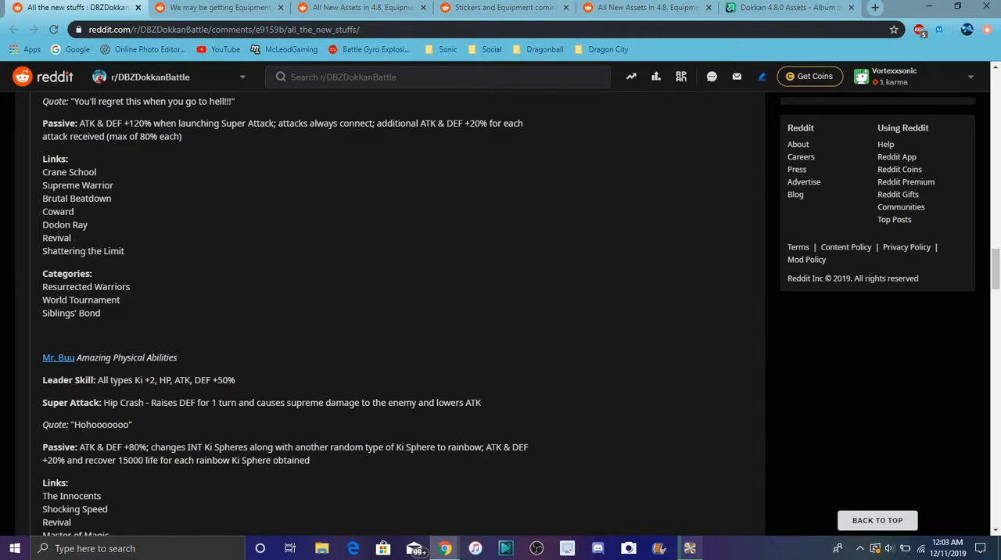
mouse_move(273, 253)
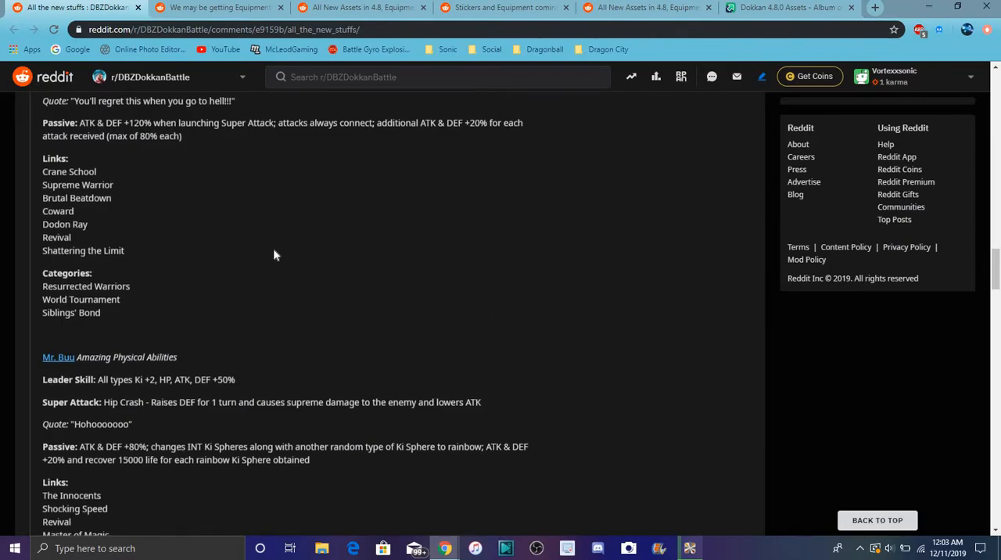
scroll("down", 3)
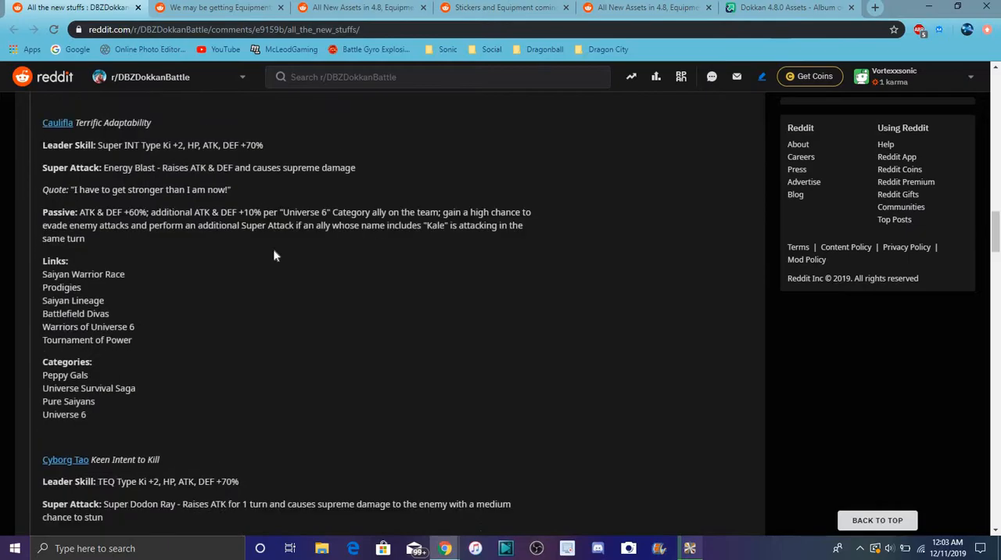
scroll("down", 3)
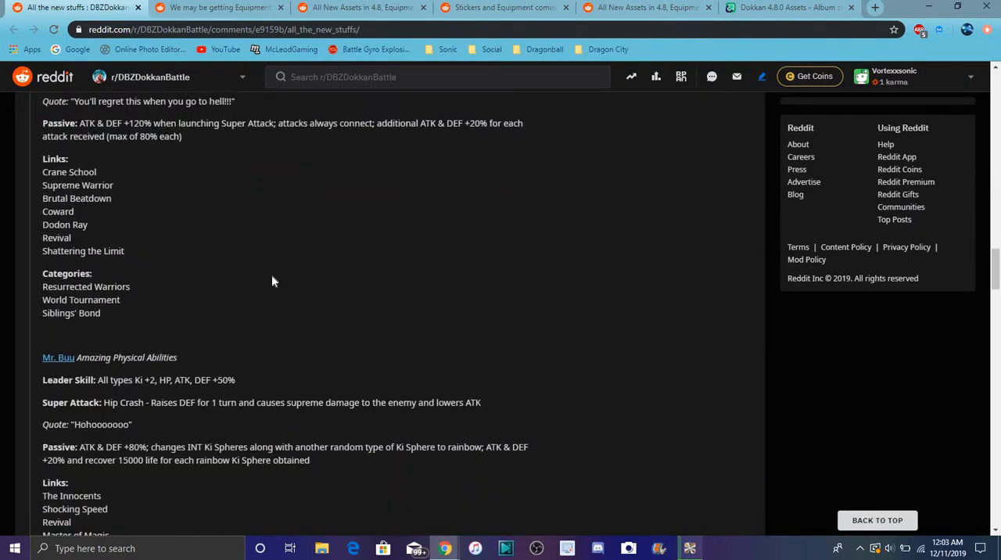
scroll("down", 3)
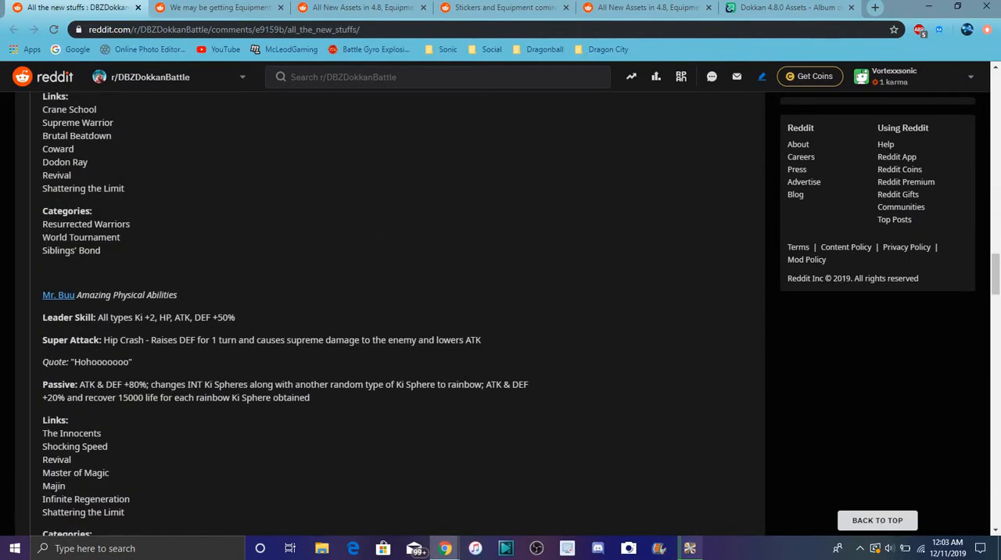
scroll("down", 3)
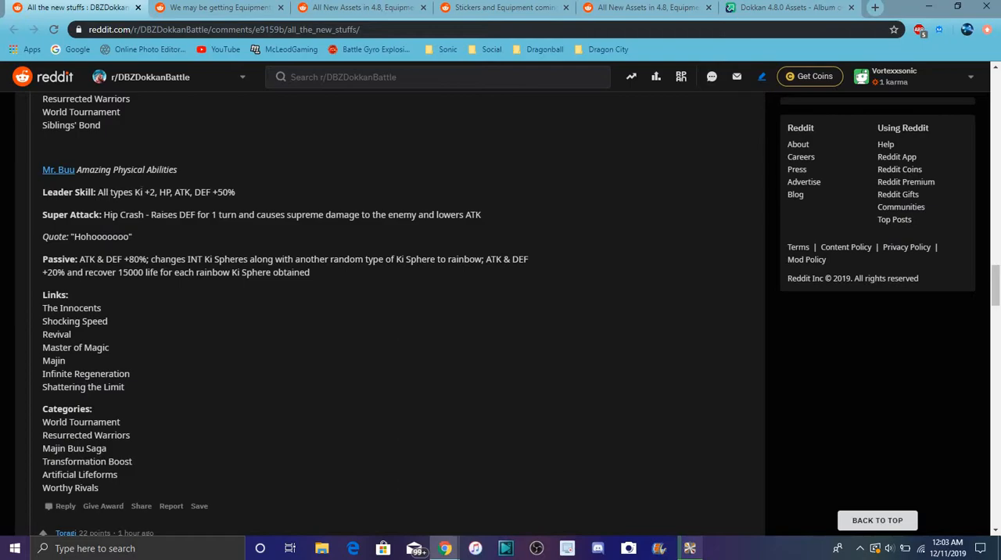
scroll("down", 3)
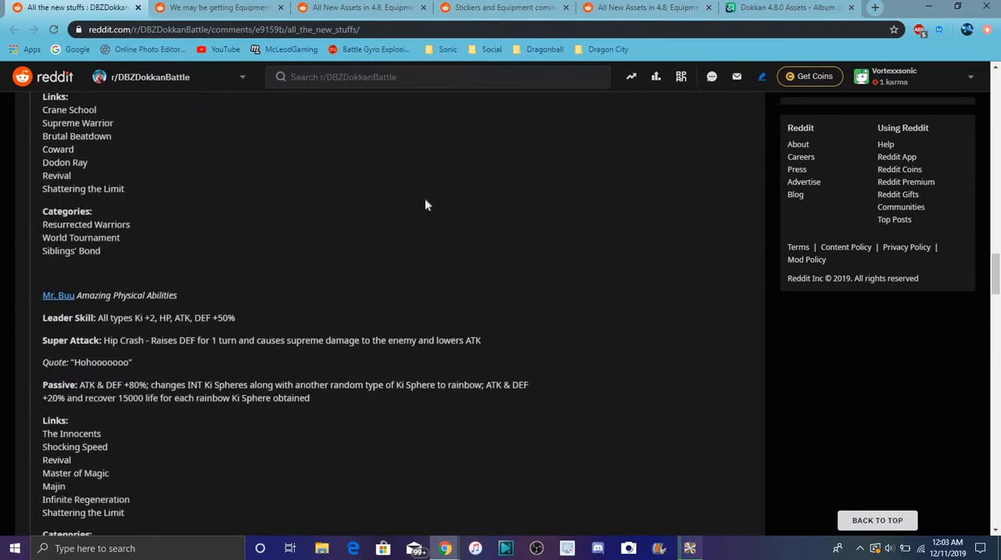
scroll("down", 3)
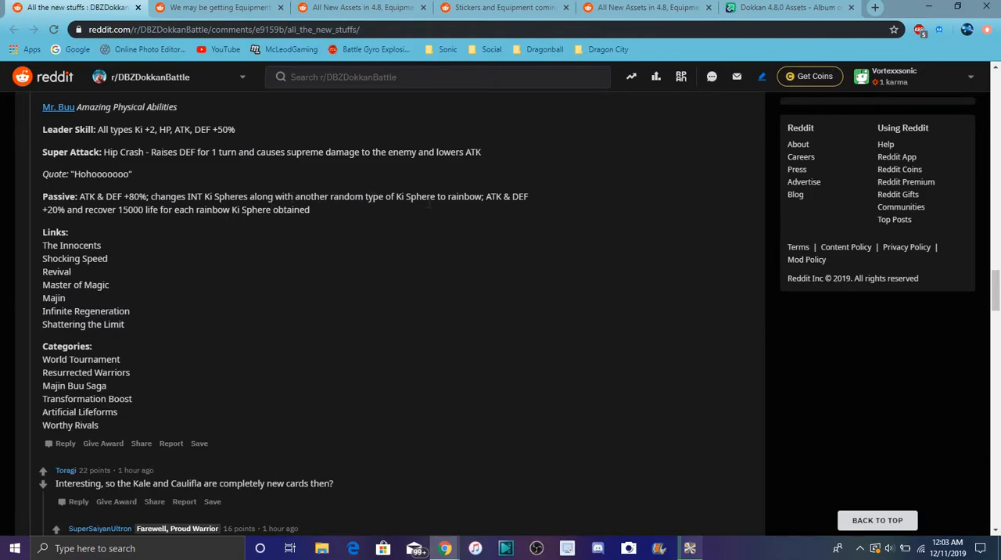
mouse_move(466, 291)
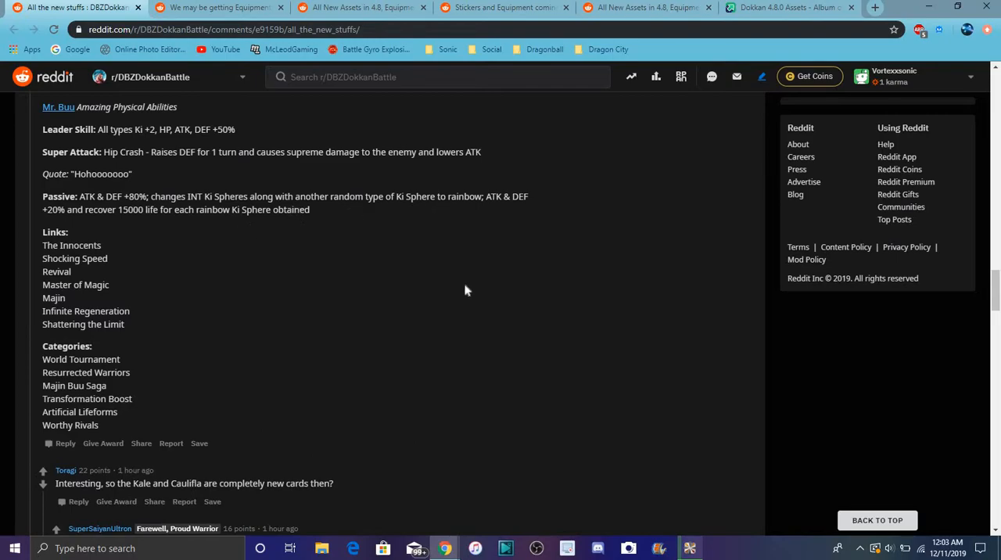
mouse_move(484, 214)
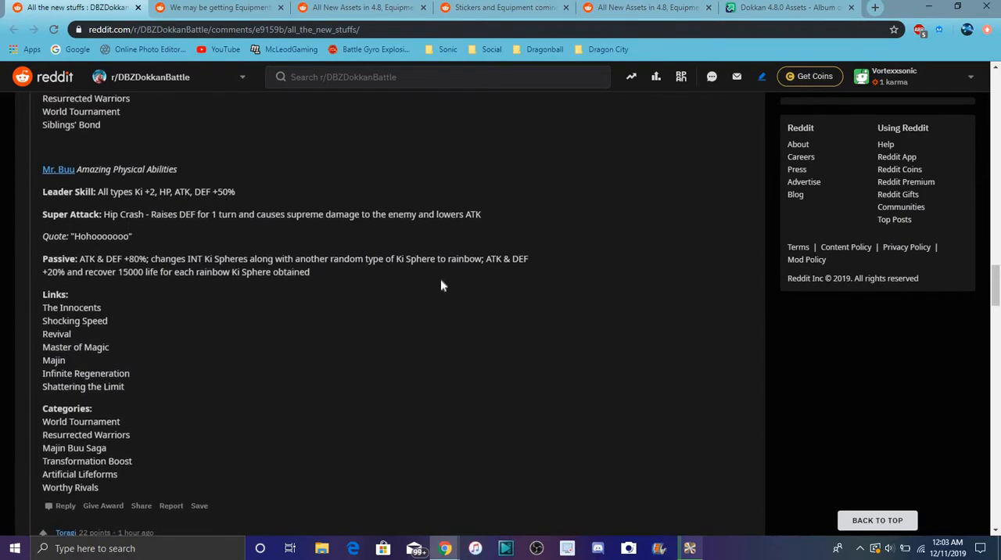
scroll("down", 3)
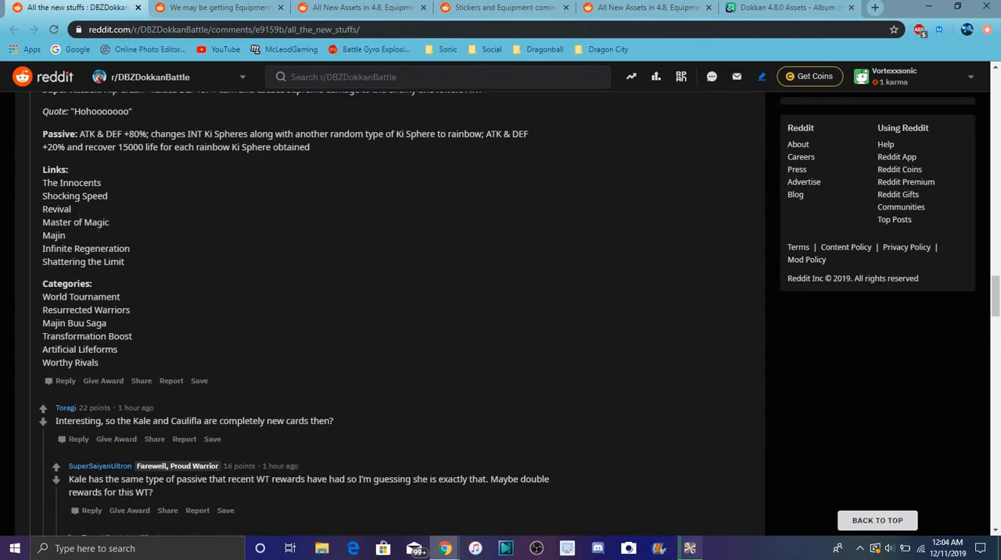
mouse_move(133, 265)
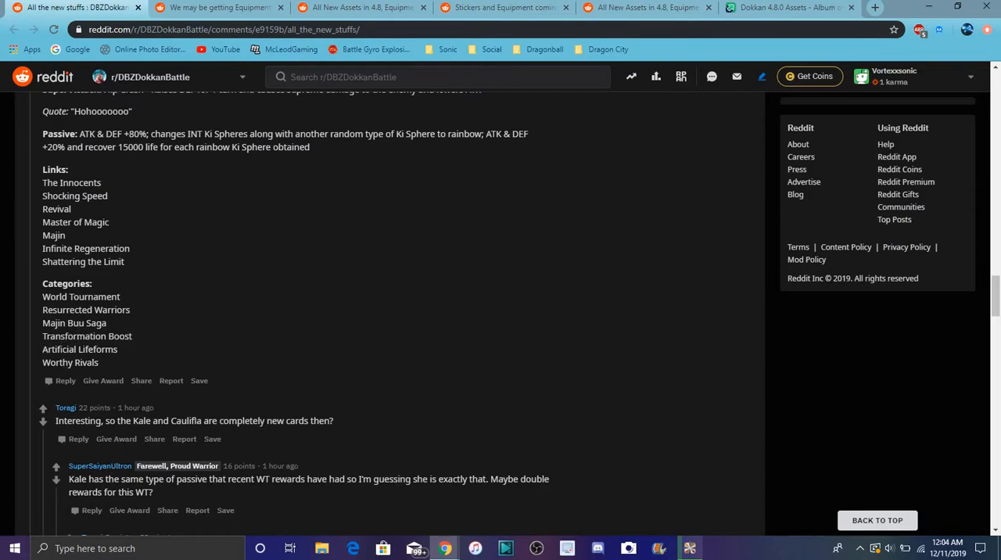
Scroll down the 'All the new stuffs' post through its artwork grid.
scroll("down", 3)
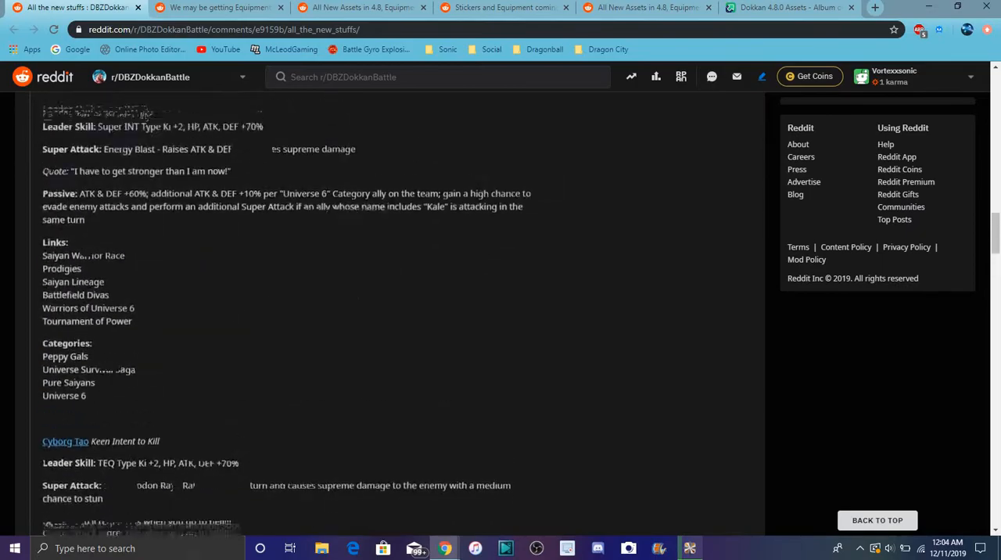
scroll("down", 3)
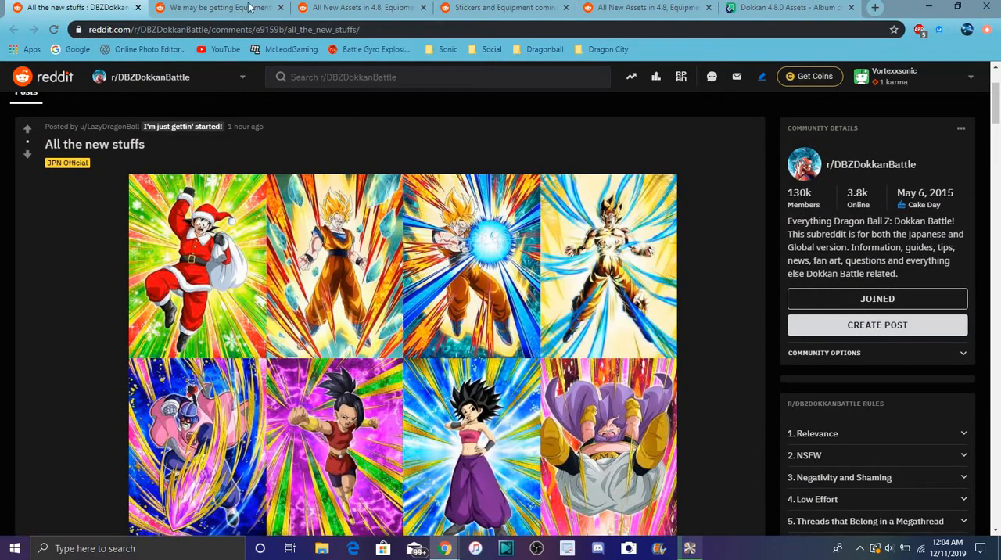
Move from the 'We may be getting Equipments' post to the 'All New Assets in 4.8' post.
left_click(218, 7)
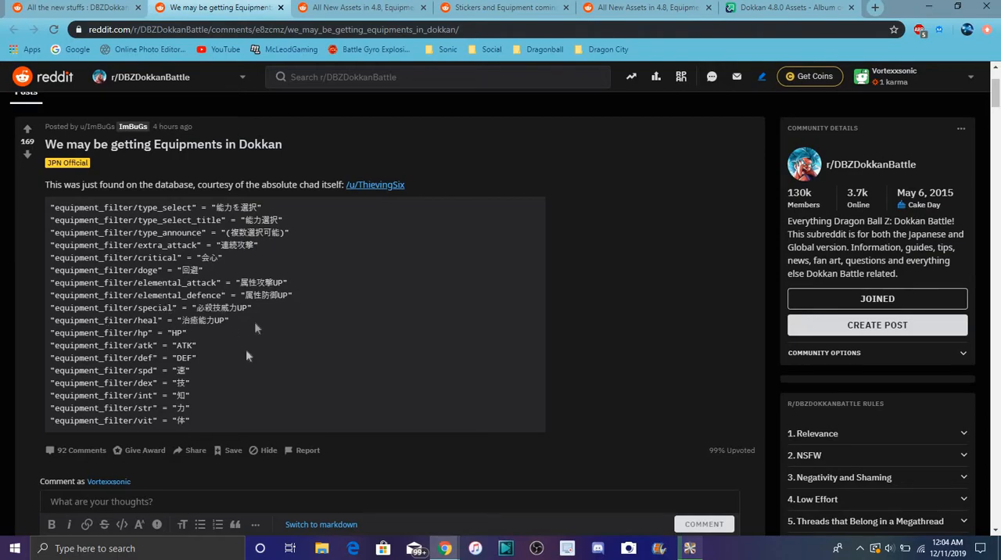
mouse_move(185, 344)
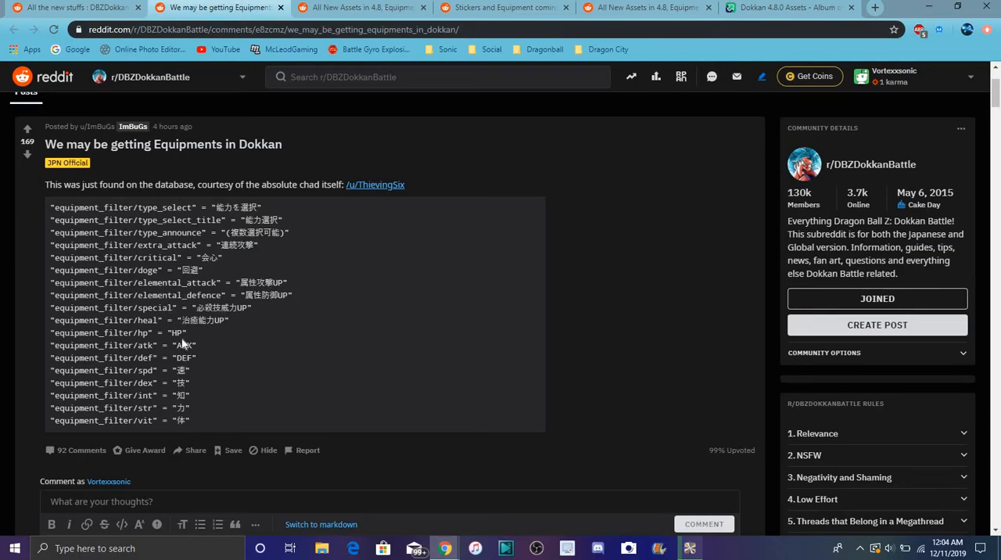
mouse_move(250, 260)
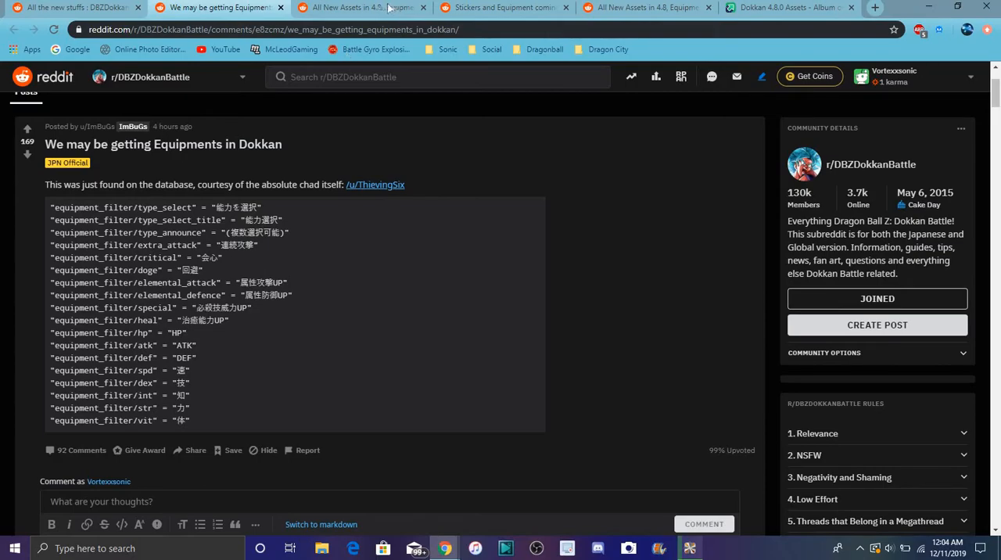
left_click(360, 6)
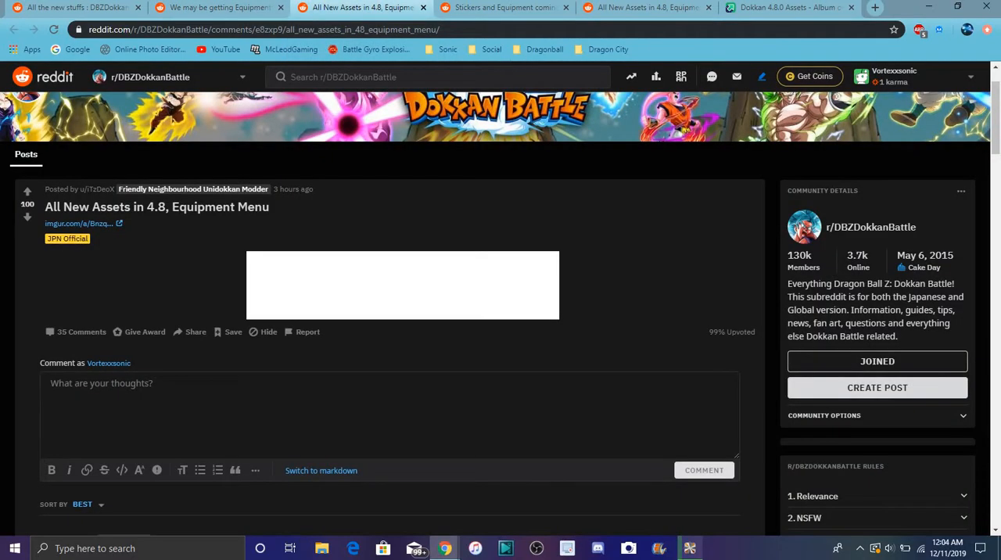
Browse the Imgur 'Dokkan 4.8.0 Assets' album's equipment frame images and return toward the top.
left_click(782, 6)
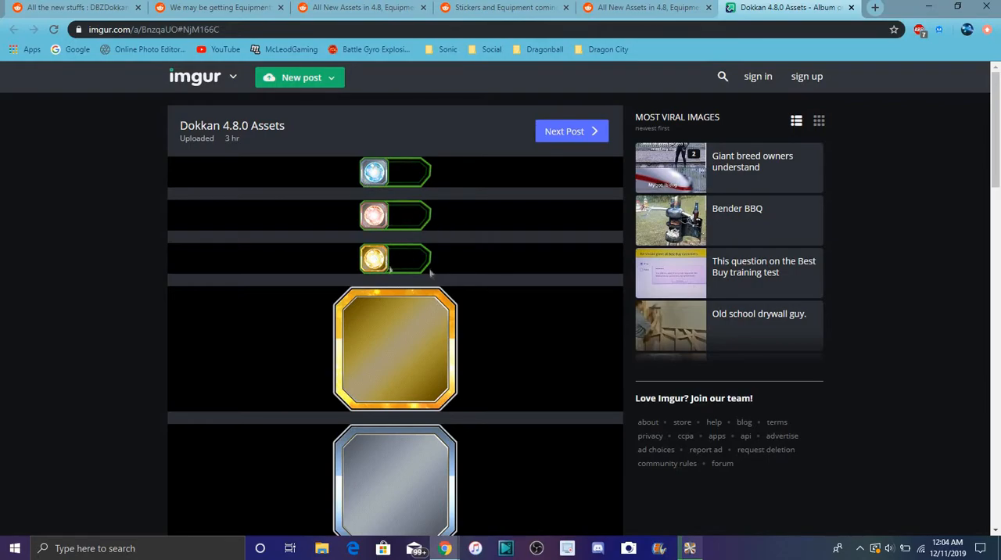
scroll("down", 3)
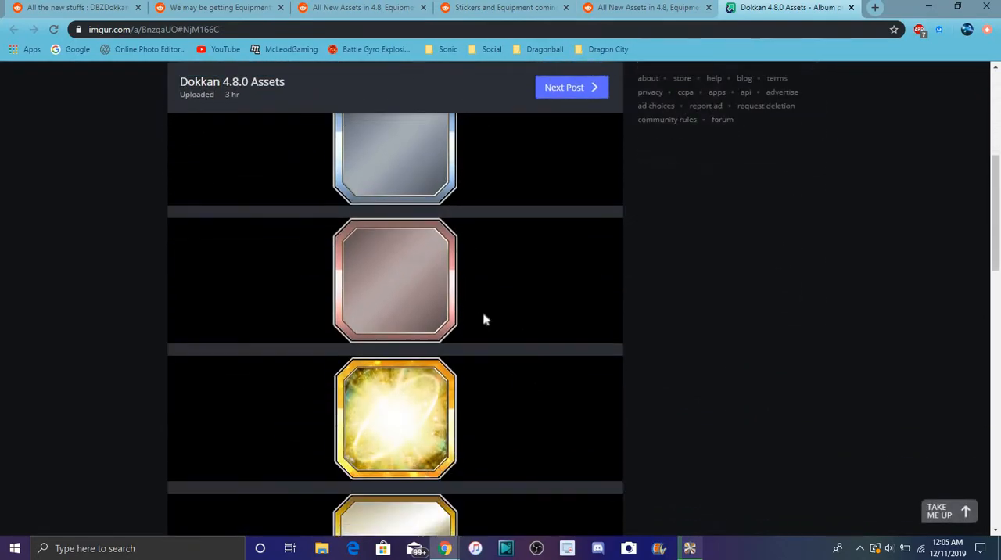
scroll("down", 3)
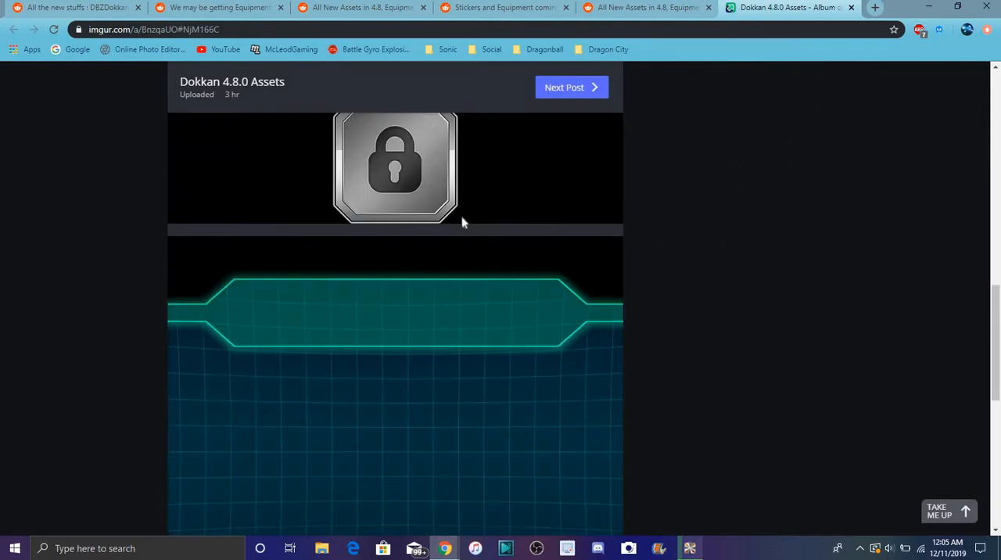
scroll("down", 3)
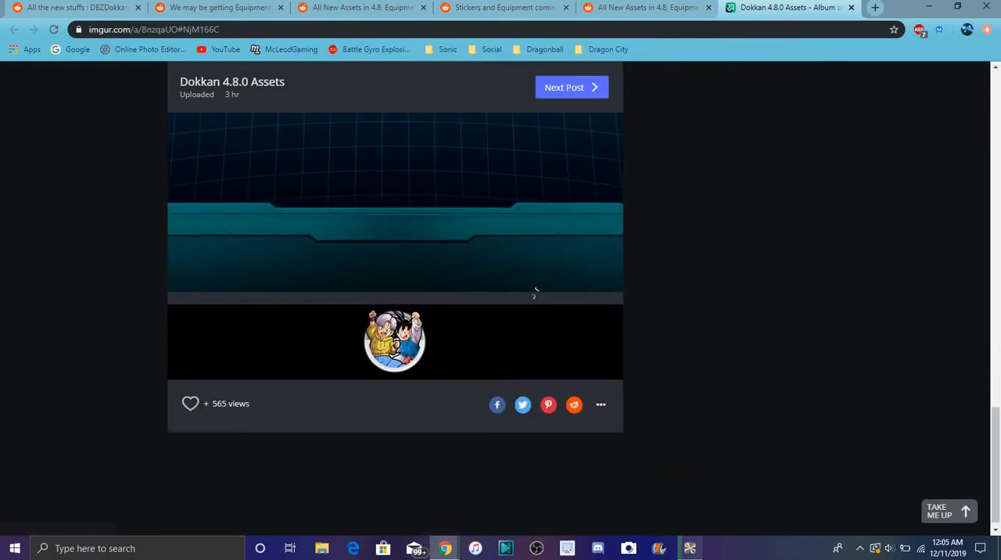
scroll("down", 3)
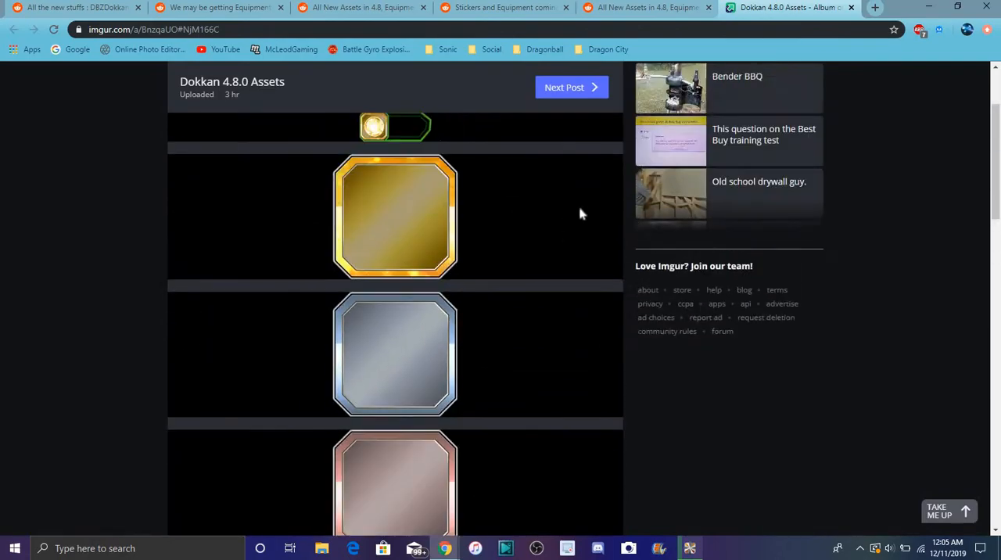
scroll("up", 3)
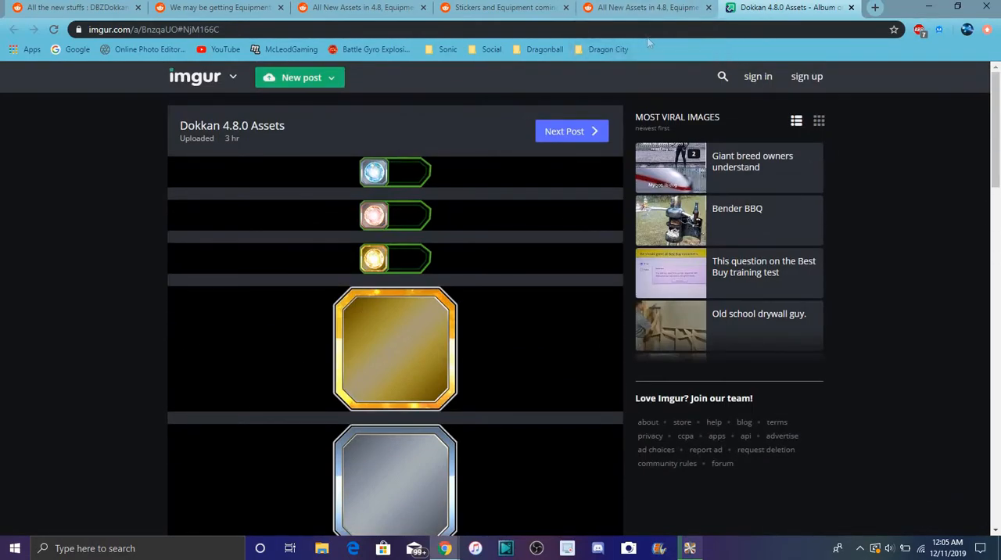
Return to the 'All New Assets in 4.8' post, reopen the album link in a new tab, then close the duplicate.
left_click(644, 7)
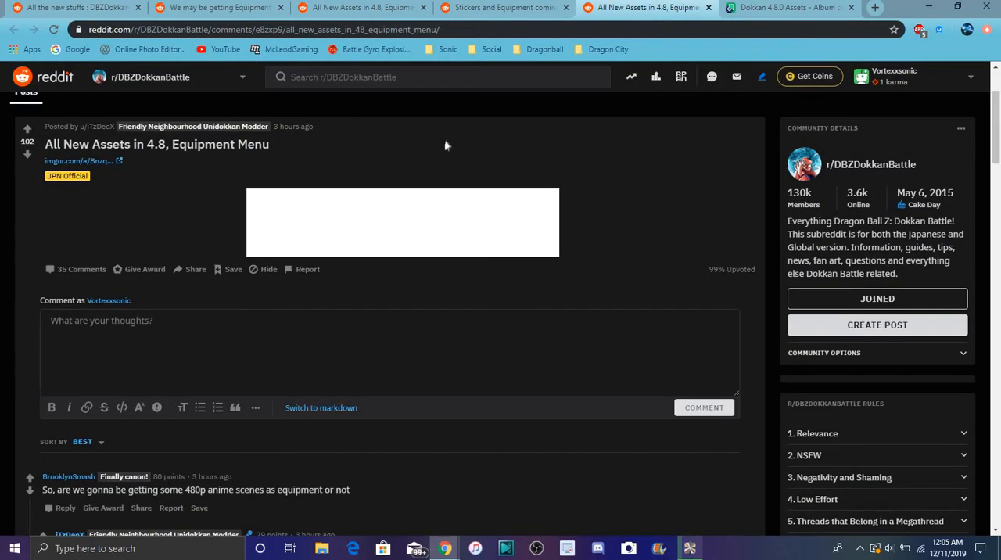
right_click(403, 222)
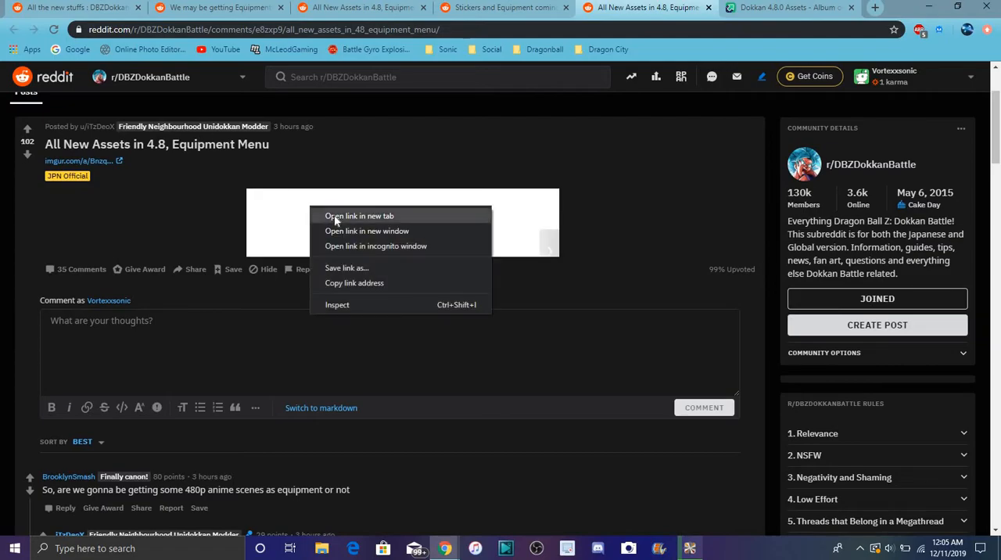
left_click(359, 215)
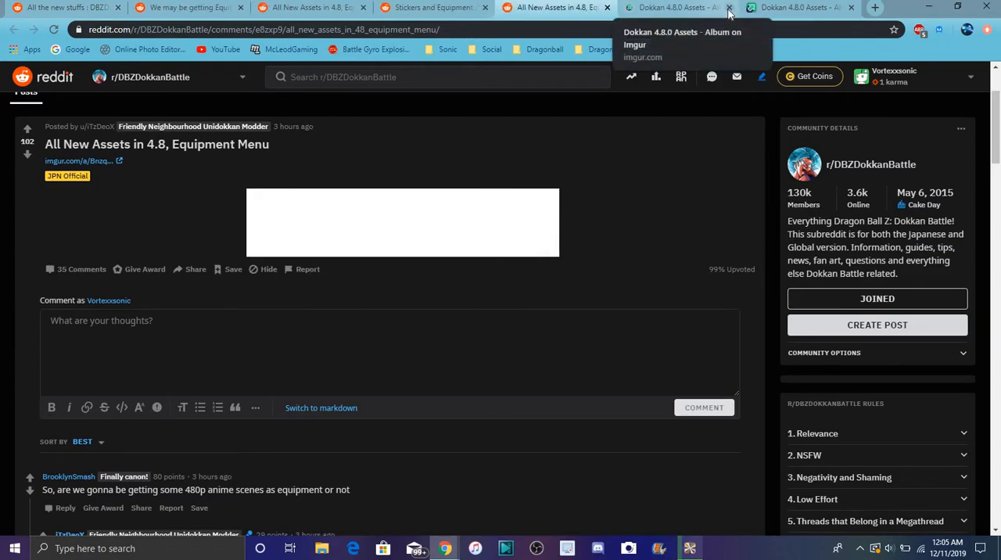
left_click(729, 6)
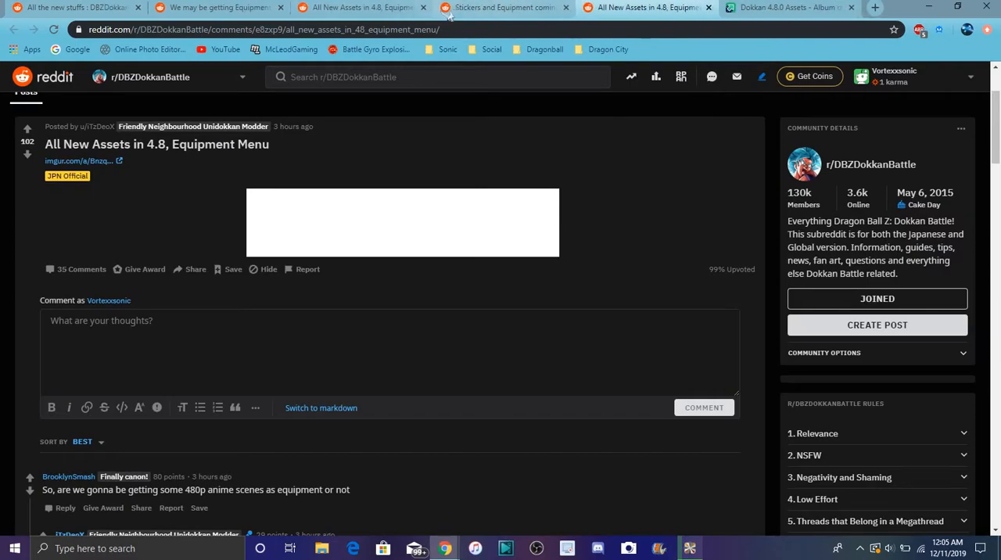
left_click(500, 8)
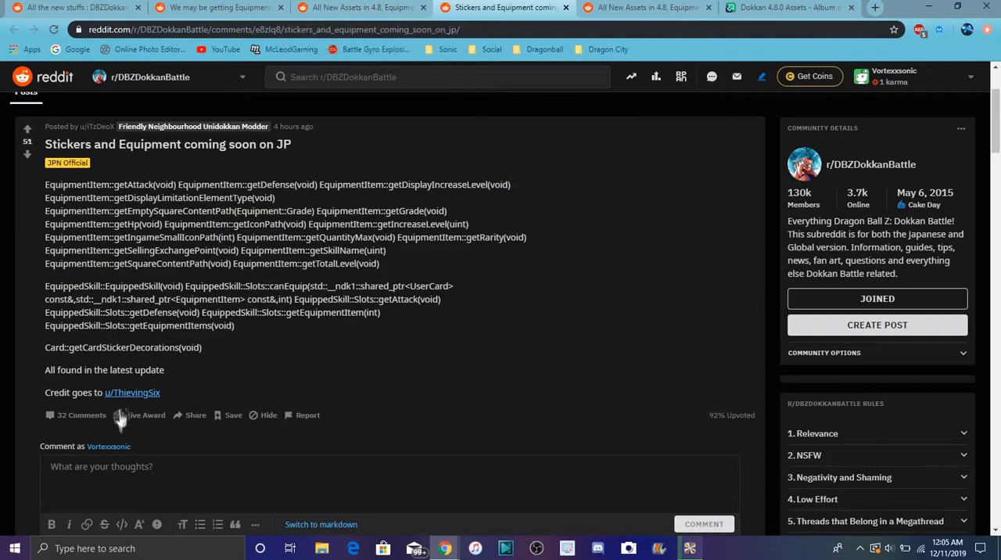
mouse_move(350, 153)
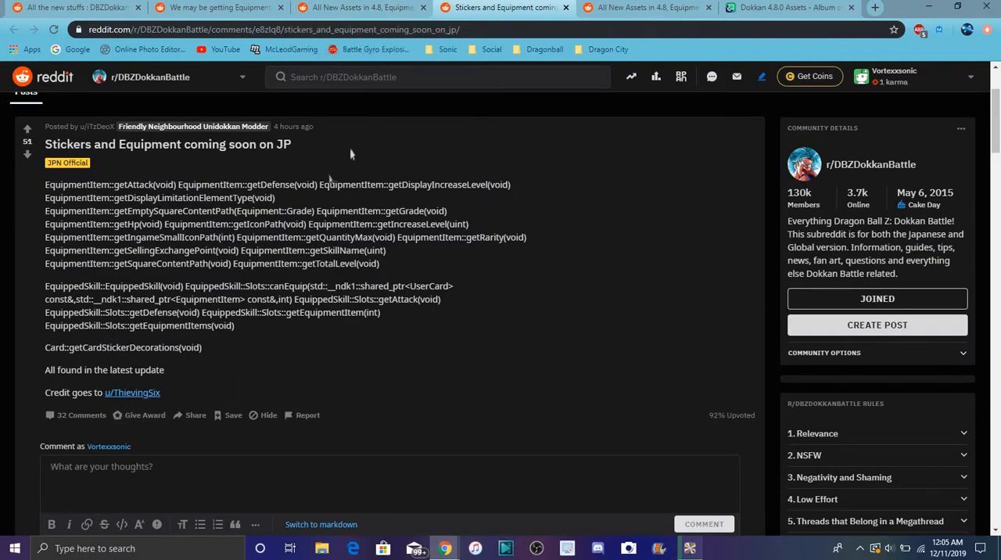
left_click(360, 7)
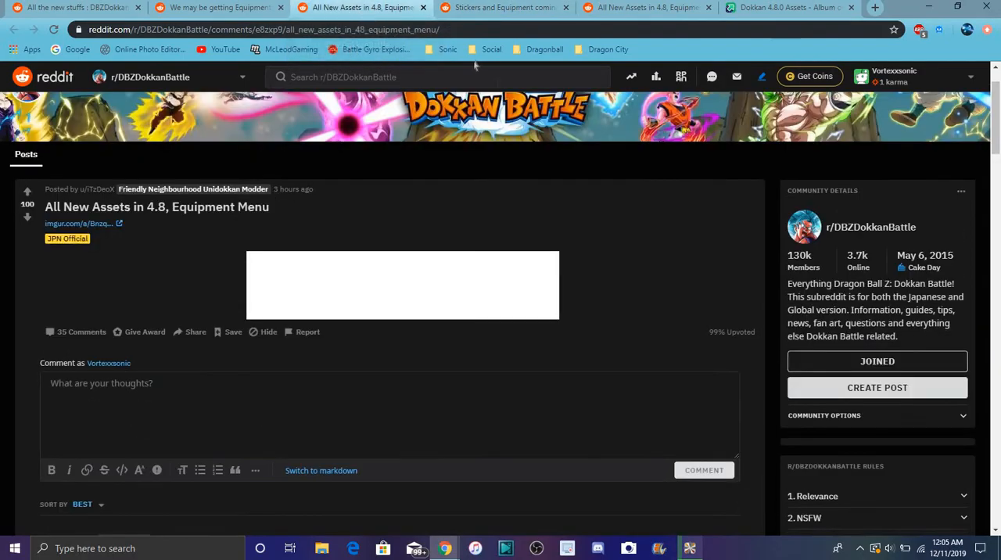
Return via the 'We may be getting Equipments' post to 'All the new stuffs' and view its artwork grid.
left_click(219, 6)
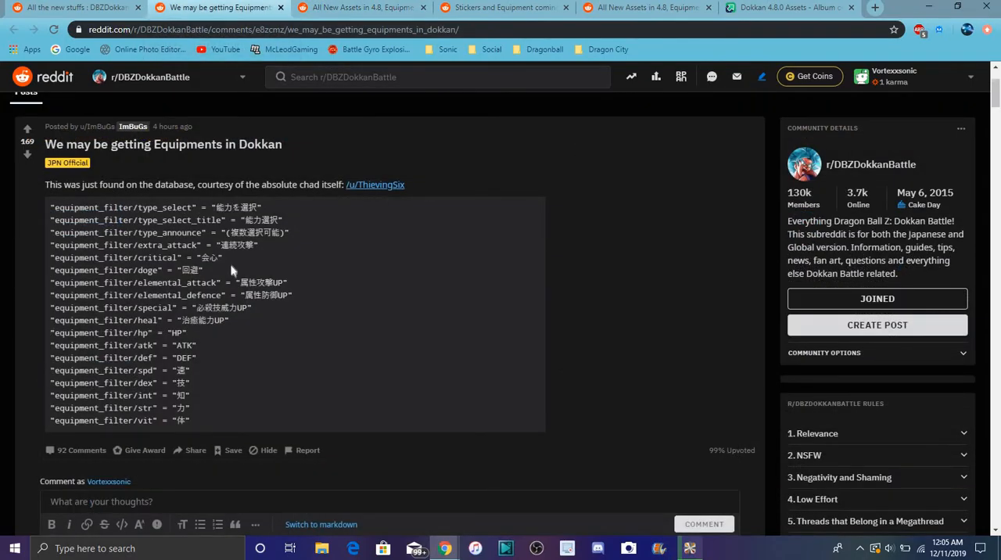
mouse_move(407, 253)
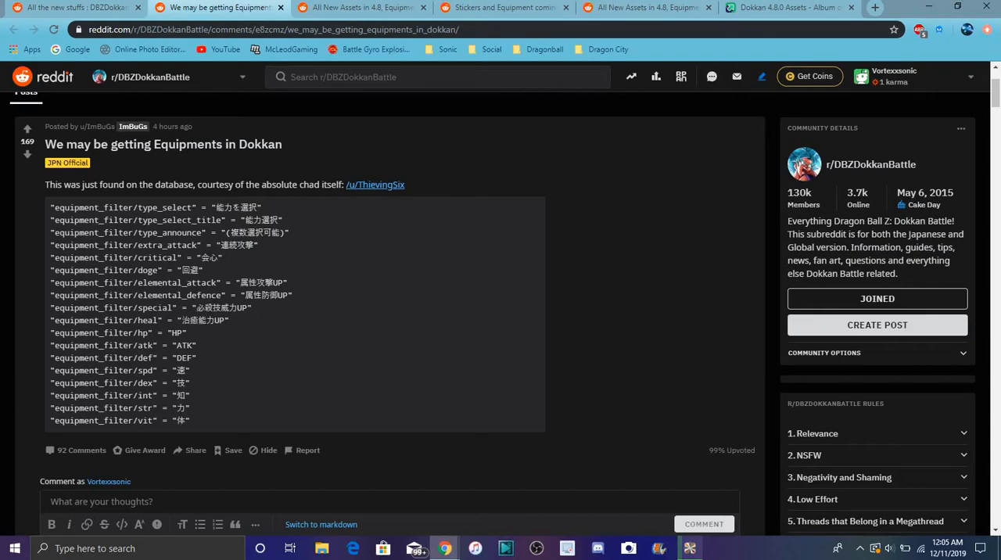
left_click(75, 6)
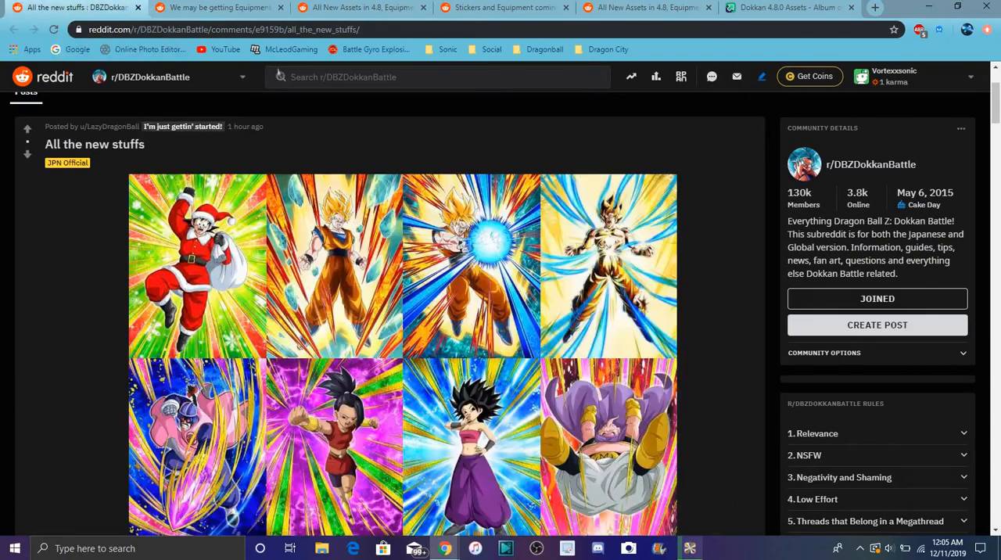
mouse_move(591, 127)
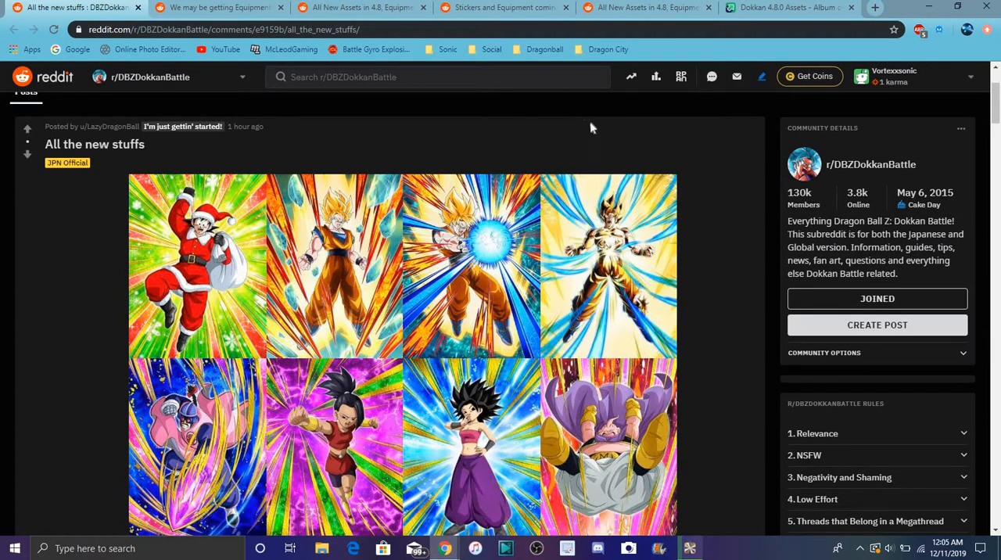
scroll("down", 3)
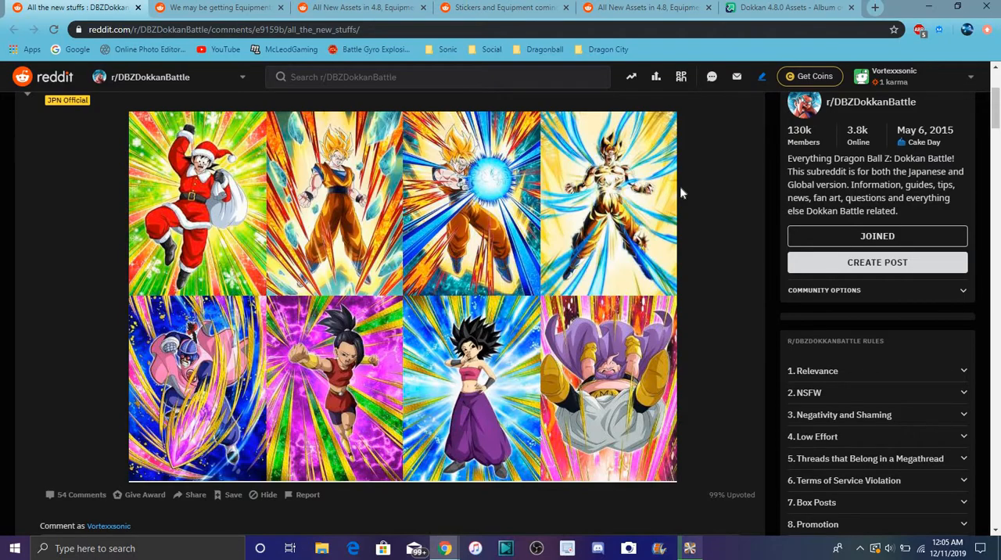
mouse_move(519, 307)
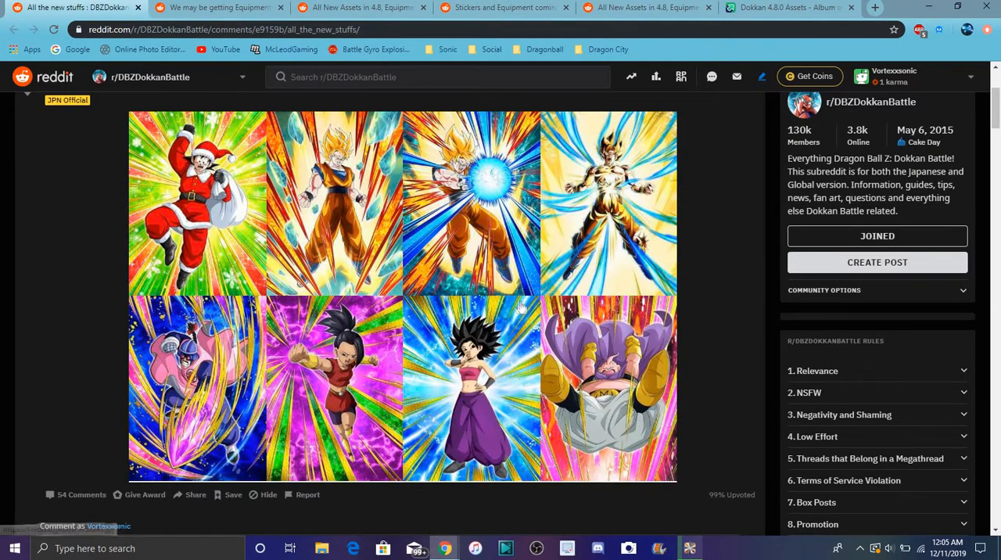